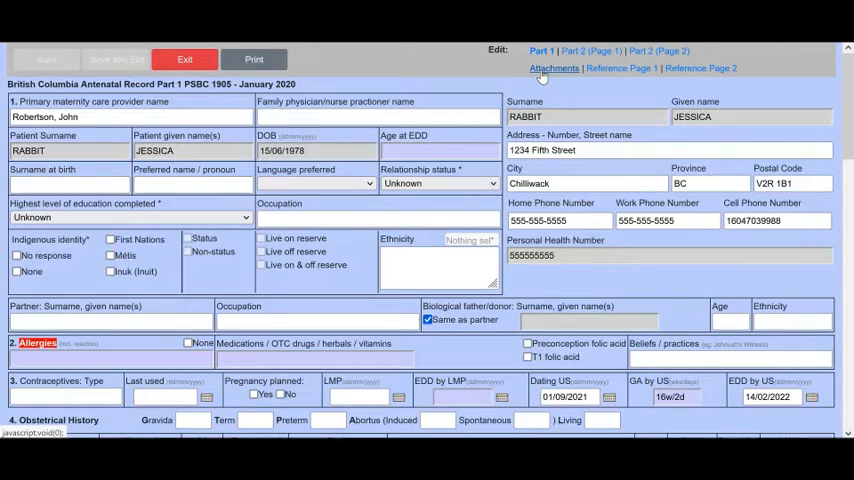
# Review the attachments page, then fill Part 1 Allergies with 'See attached page for allergies.'.
pyautogui.click(555, 68)
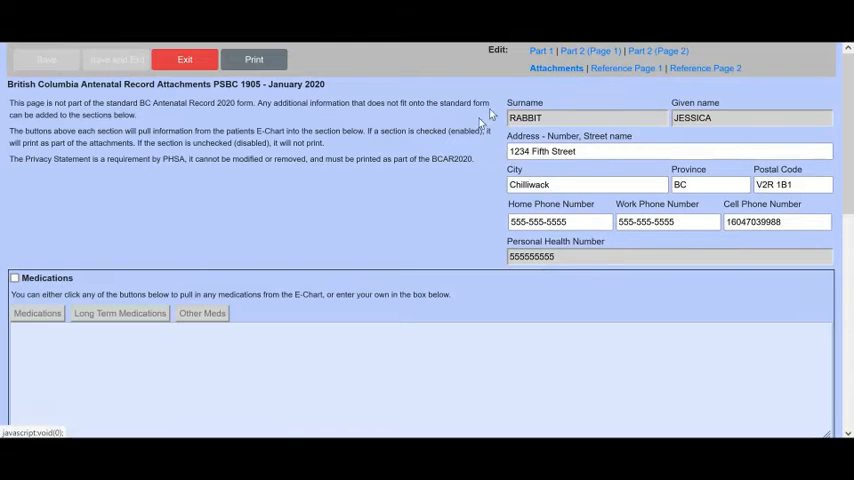
pyautogui.moveTo(400, 242)
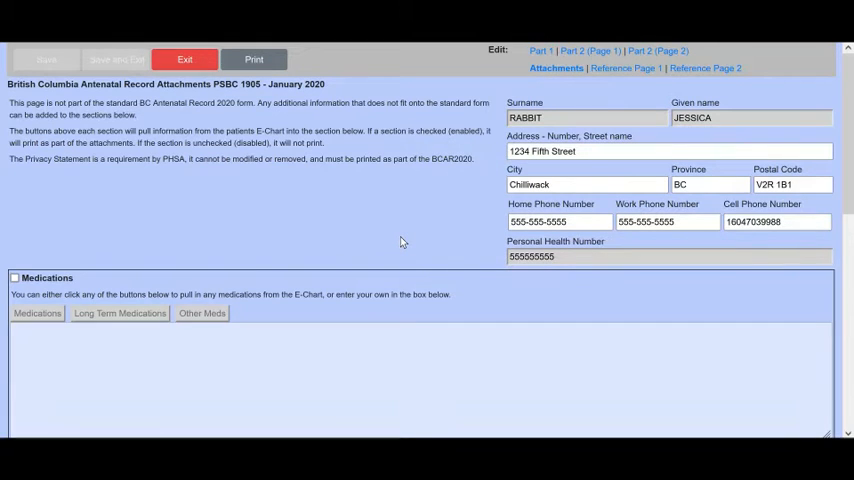
pyautogui.scroll(-3)
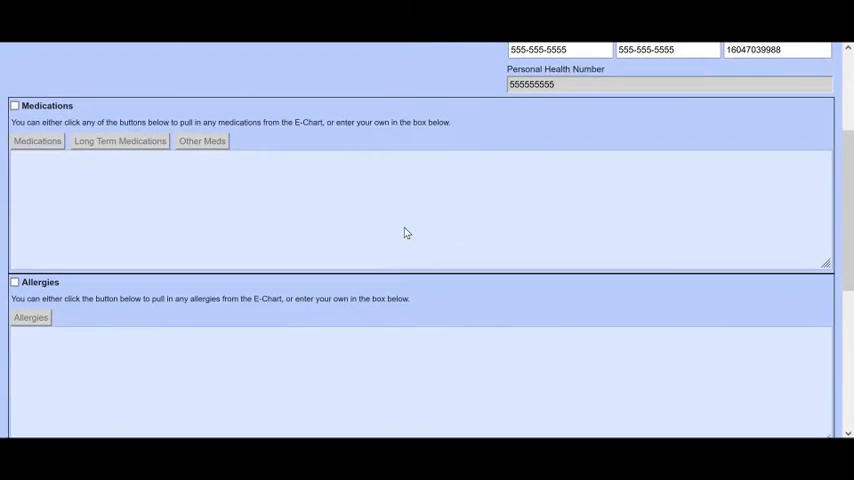
pyautogui.scroll(-3)
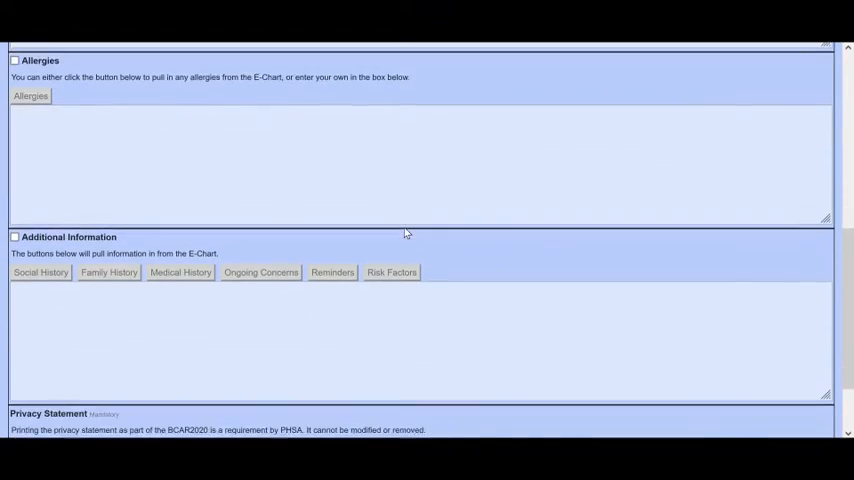
pyautogui.scroll(3)
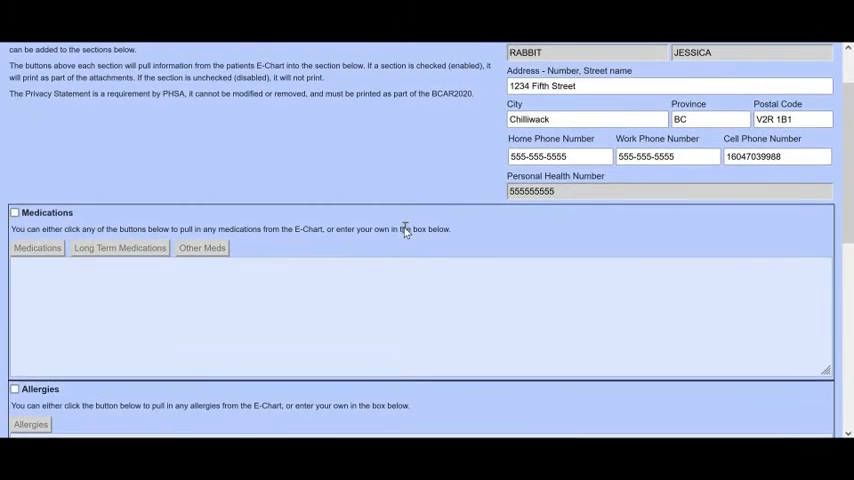
pyautogui.scroll(3)
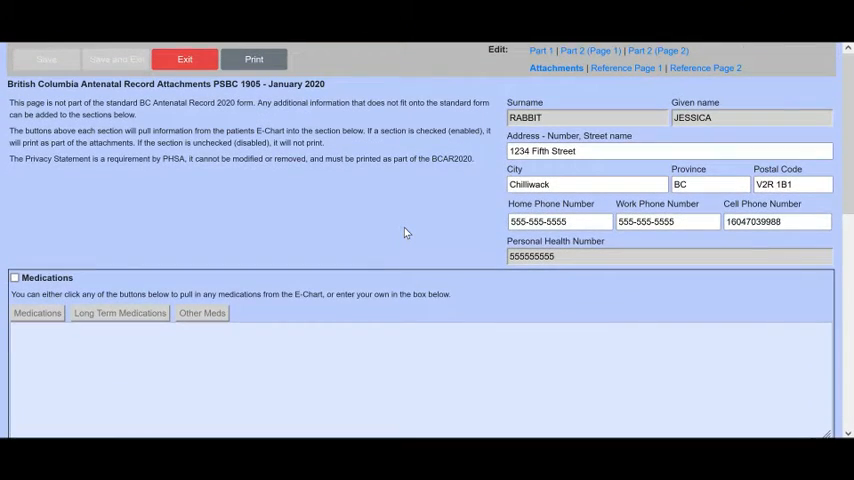
pyautogui.scroll(-3)
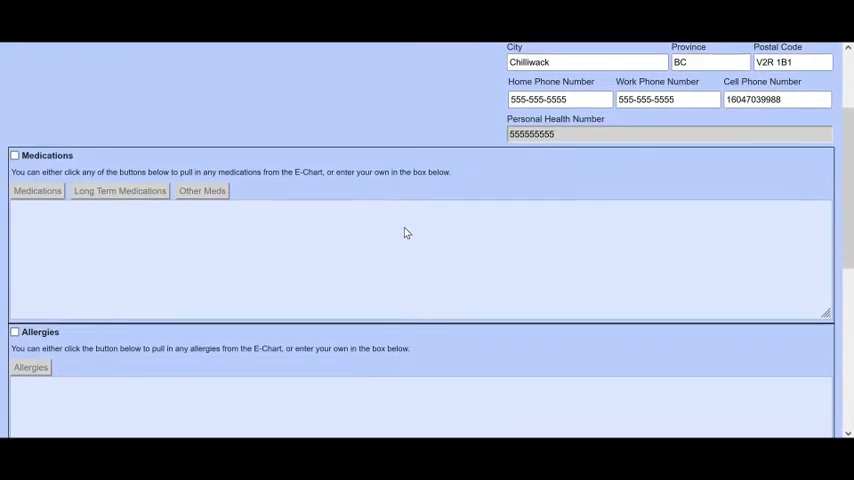
pyautogui.scroll(3)
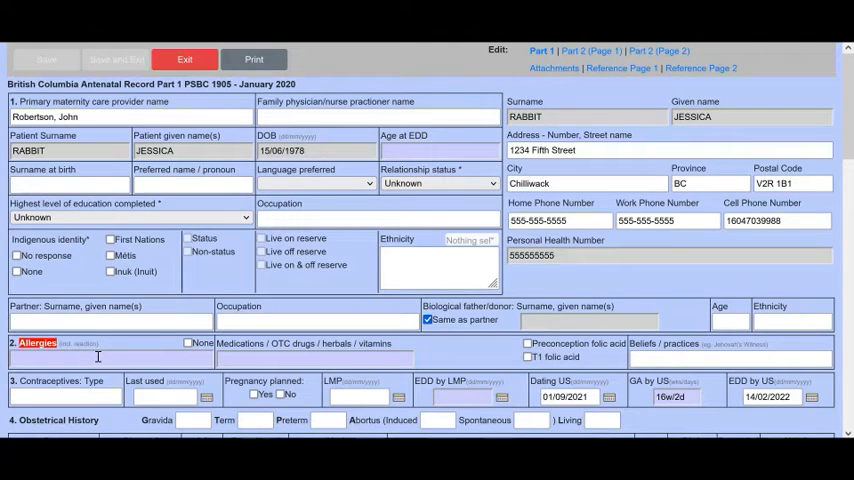
pyautogui.click(38, 343)
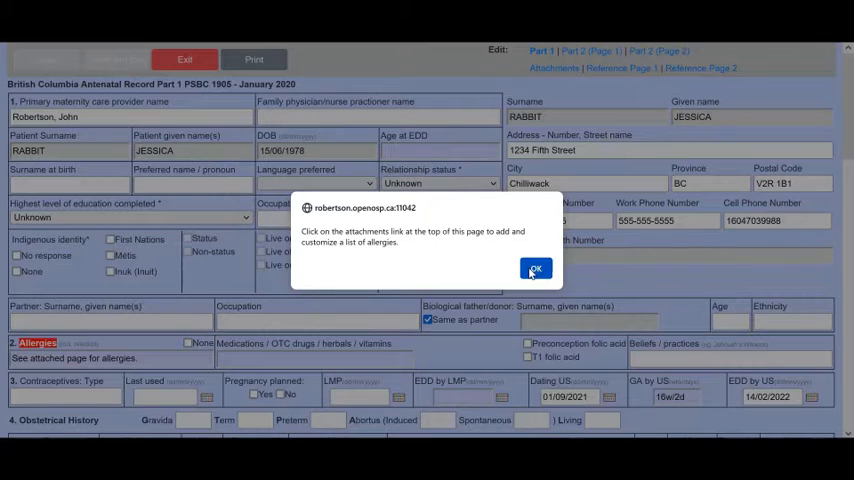
pyautogui.click(535, 268)
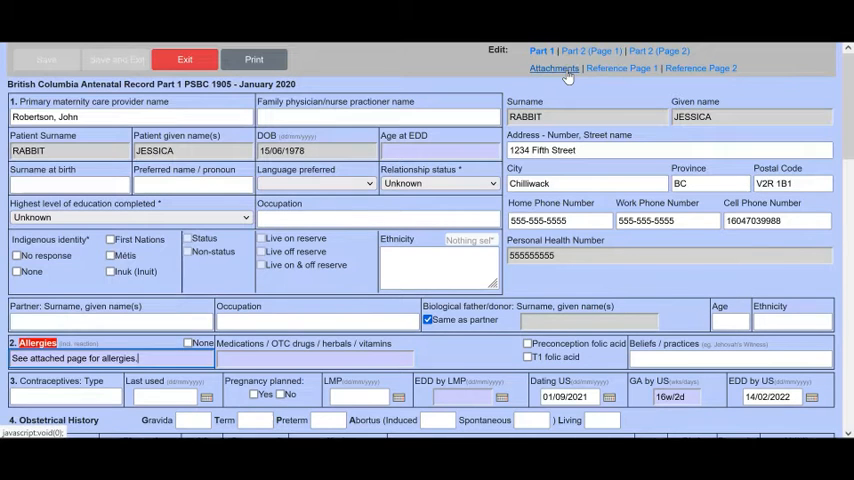
# Enable the Allergies attachment and import the patient's allergies from the chart.
pyautogui.click(555, 68)
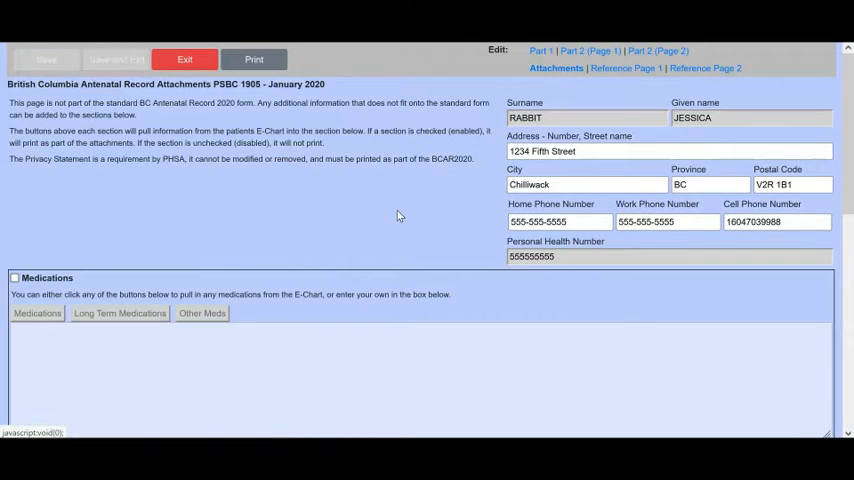
pyautogui.scroll(-3)
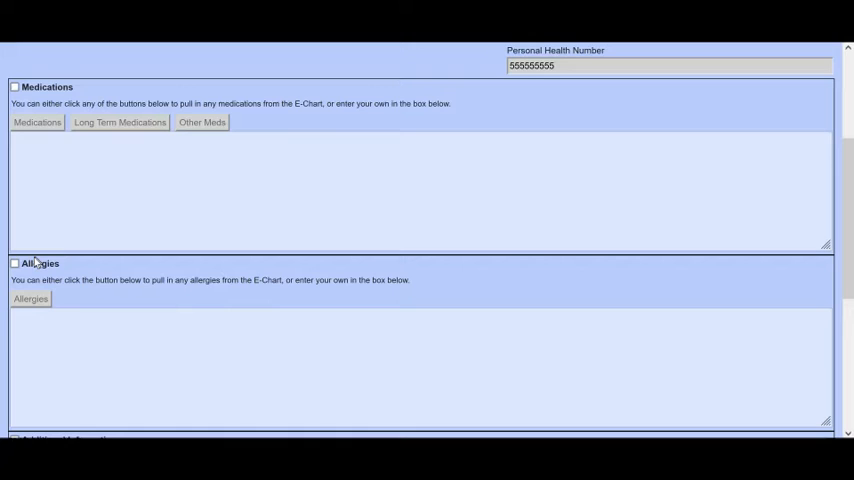
pyautogui.click(15, 263)
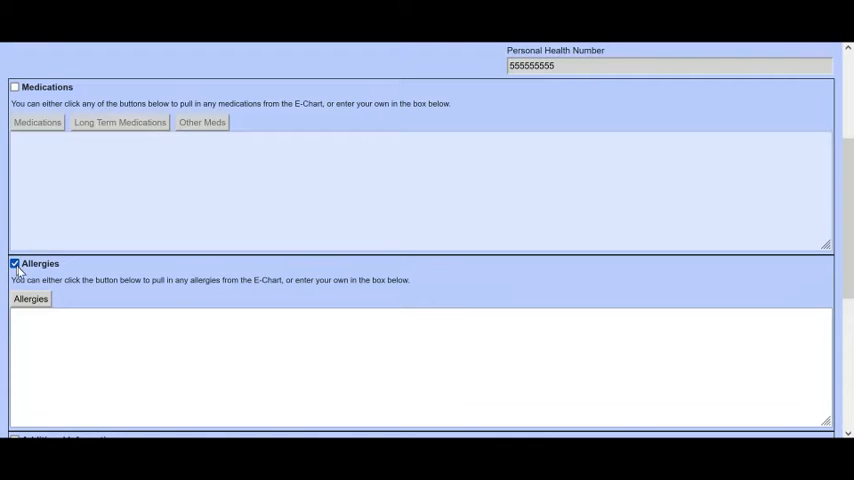
pyautogui.click(30, 298)
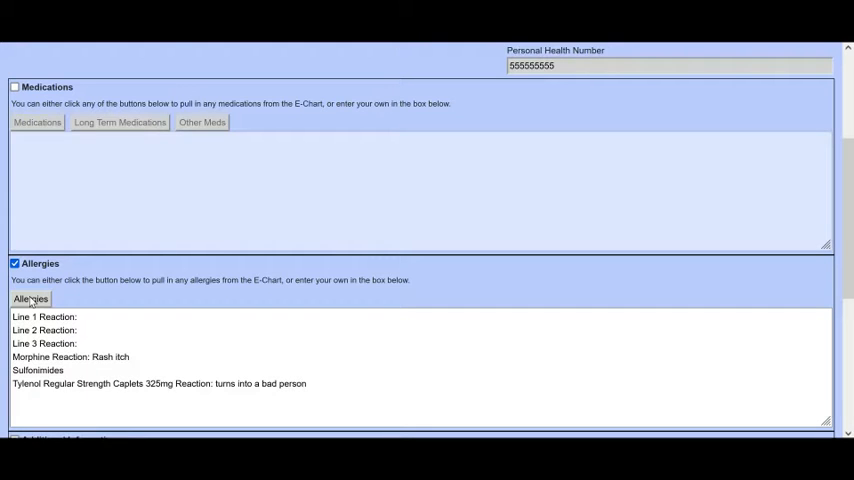
pyautogui.moveTo(92, 302)
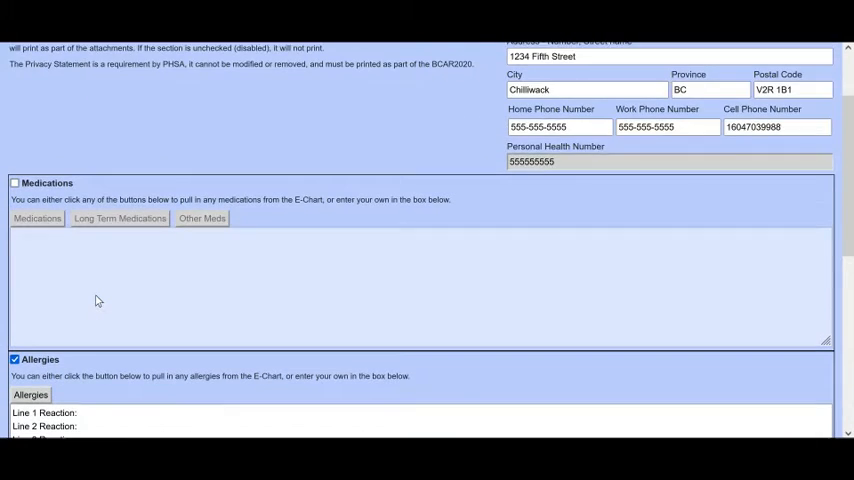
# Enable the Medications attachment and review the imported medication list.
pyautogui.scroll(3)
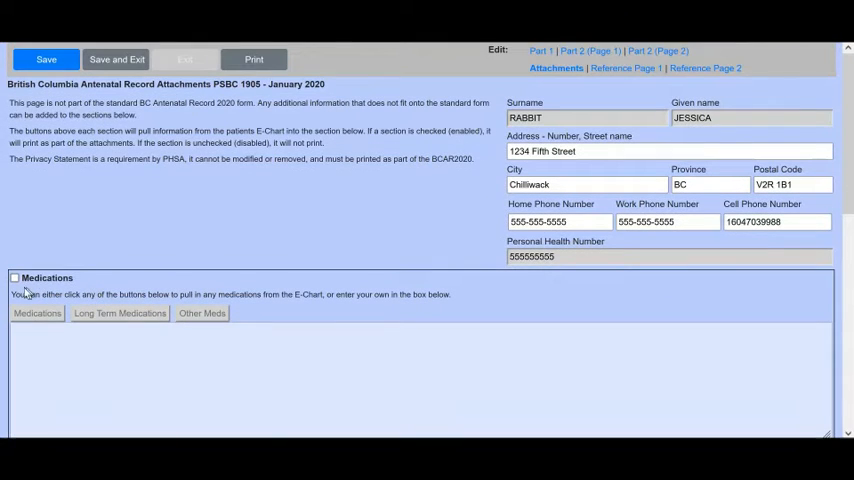
pyautogui.click(15, 277)
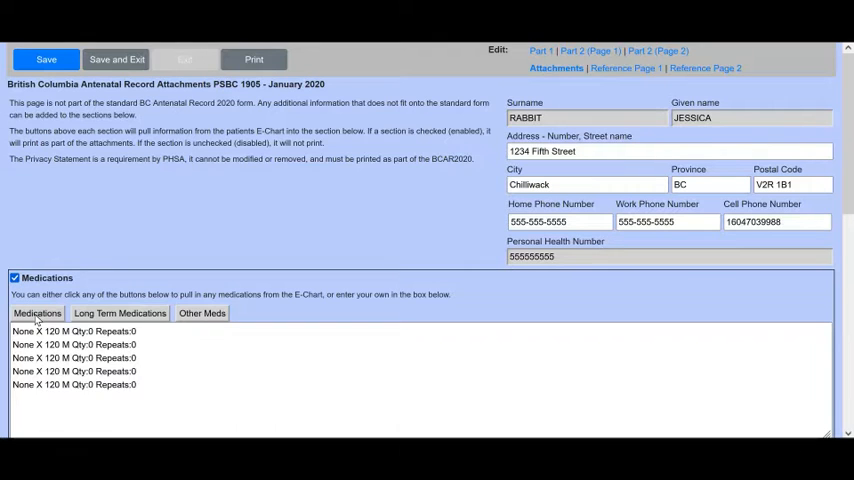
pyautogui.scroll(-3)
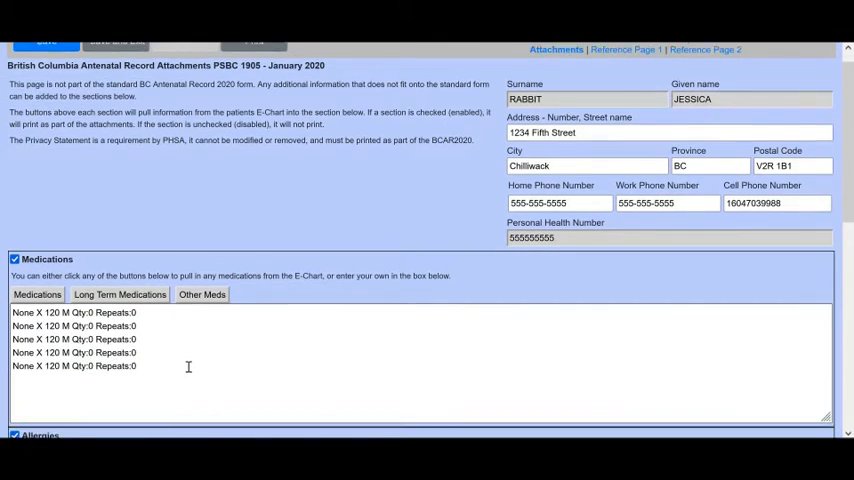
pyautogui.scroll(-3)
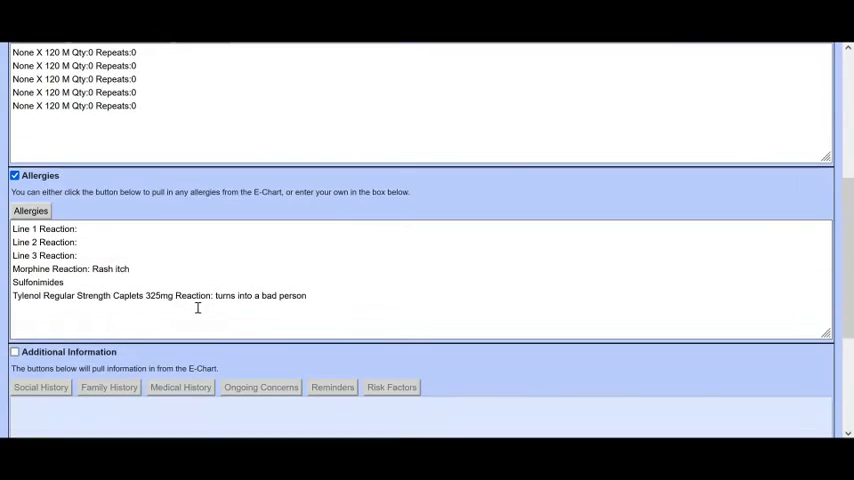
pyautogui.scroll(-3)
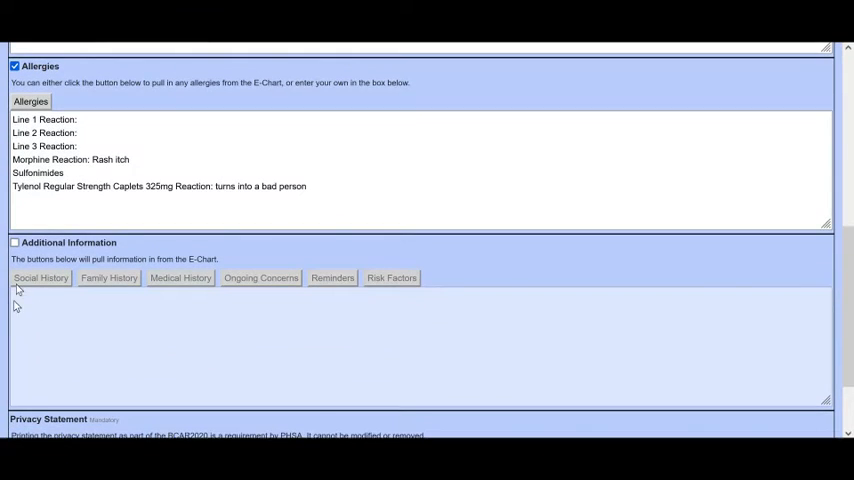
pyautogui.click(15, 243)
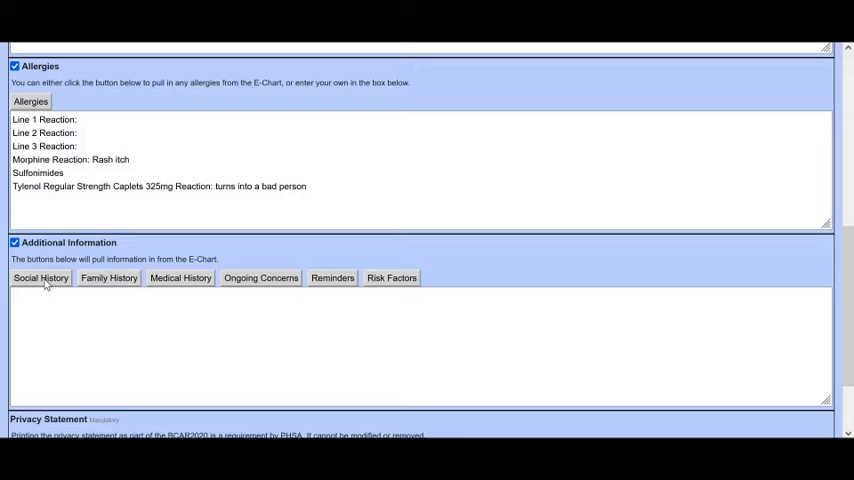
pyautogui.click(40, 278)
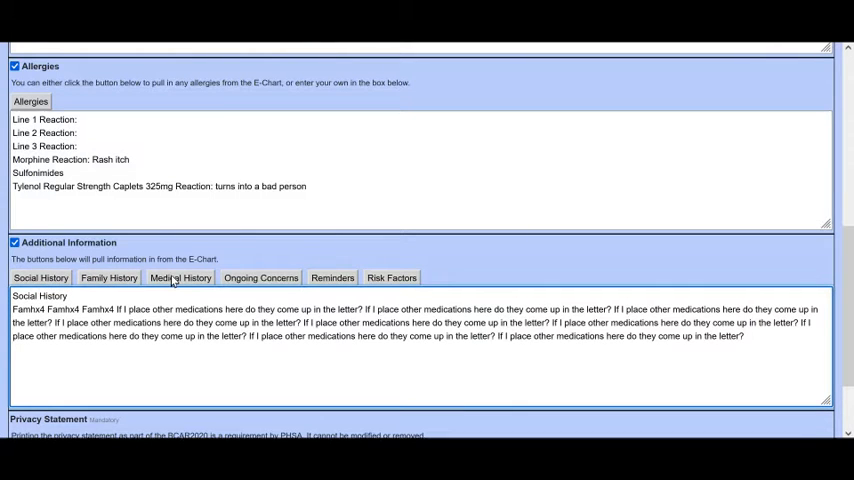
pyautogui.click(180, 278)
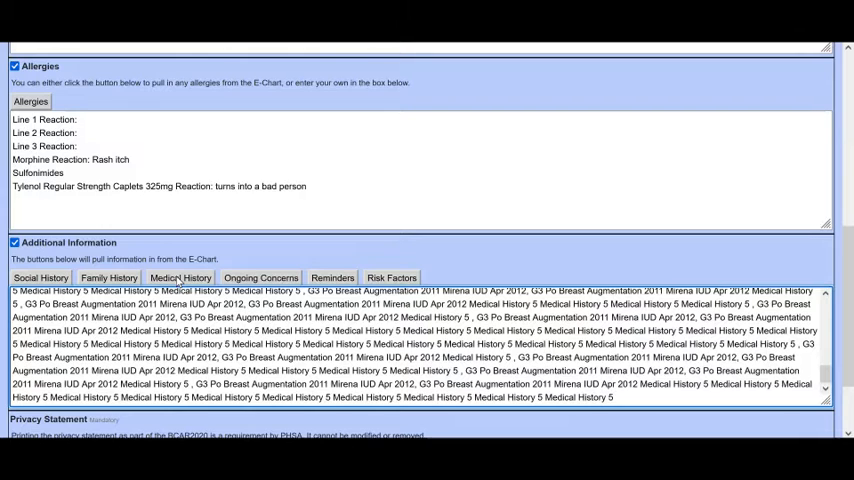
pyautogui.click(260, 277)
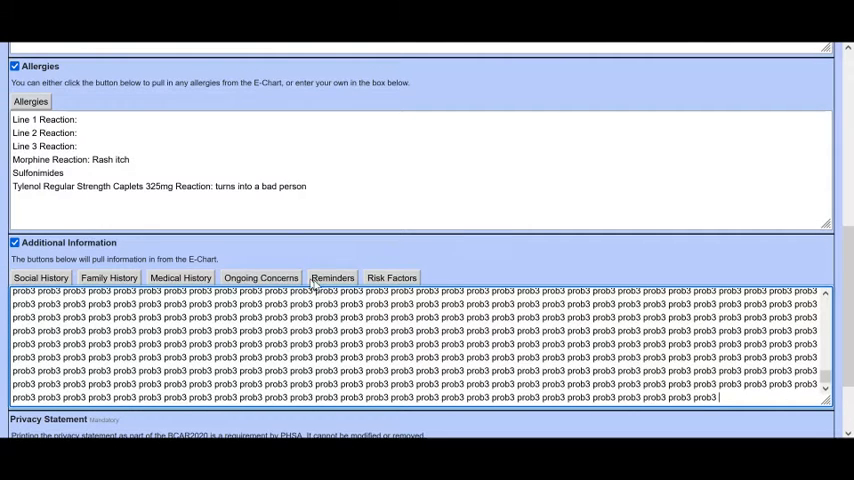
pyautogui.write('HJKAHDKJLASHDJjkAHDLKJ')
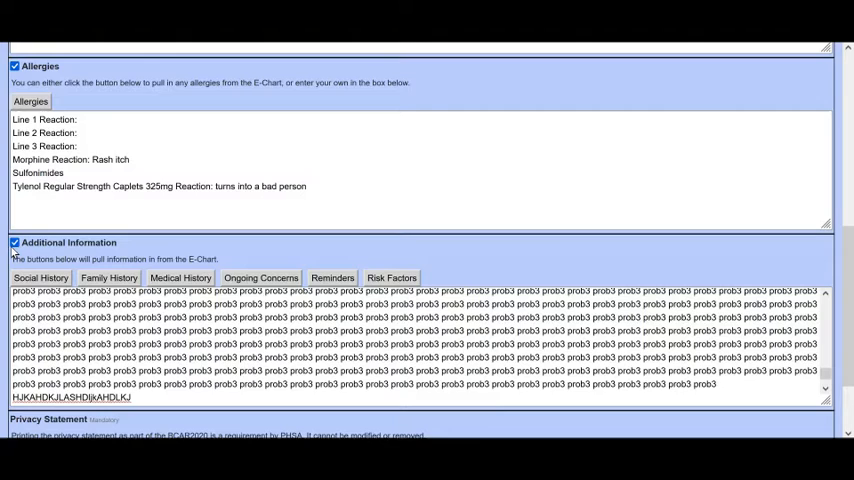
pyautogui.click(15, 243)
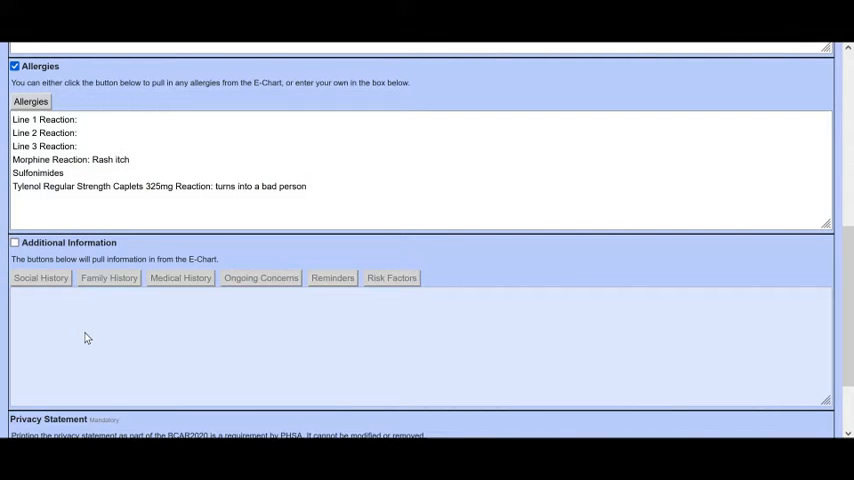
# Scroll the attachments page back to the top to show patient details and Medications.
pyautogui.scroll(3)
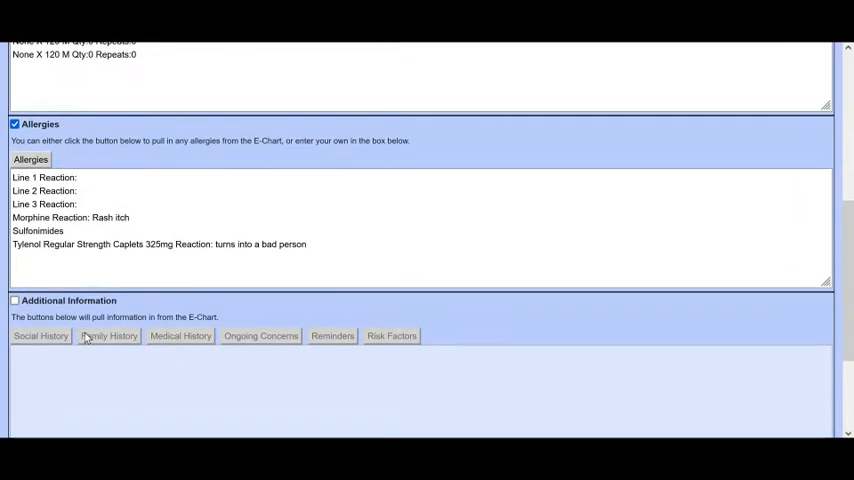
pyautogui.scroll(3)
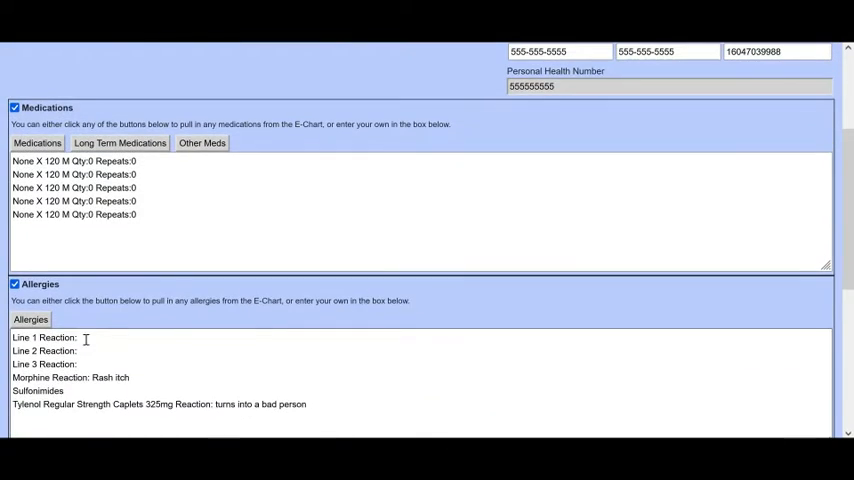
pyautogui.scroll(3)
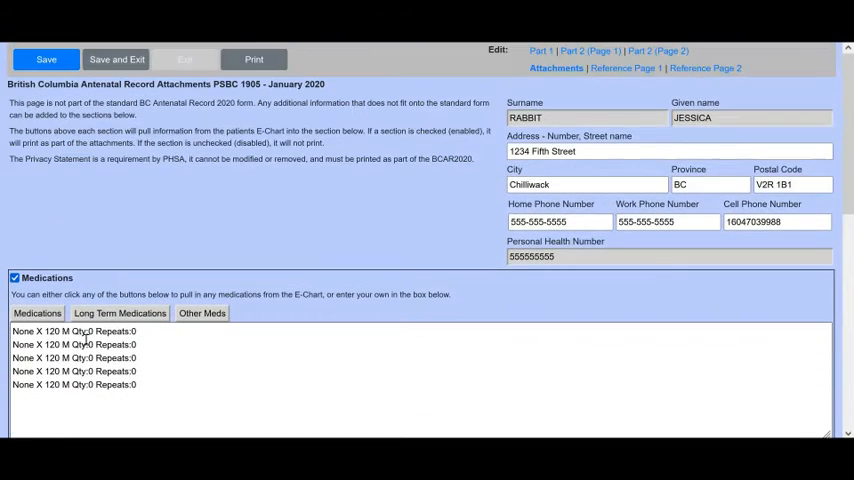
pyautogui.moveTo(461, 94)
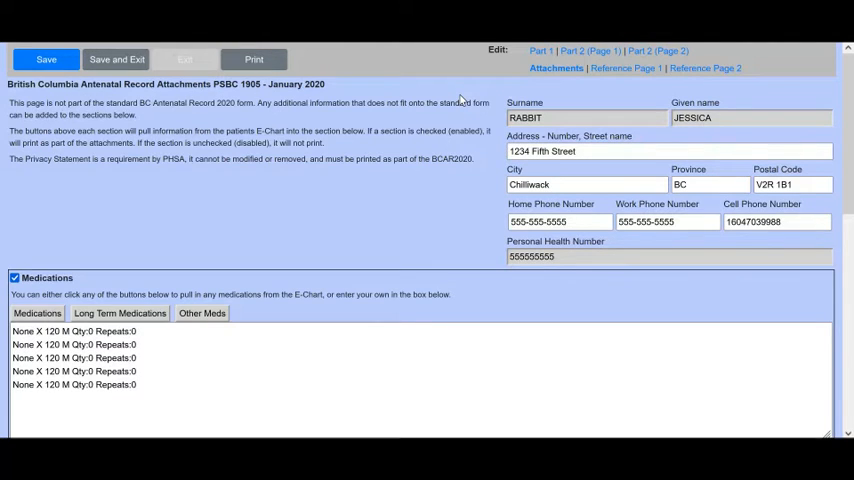
pyautogui.moveTo(285, 170)
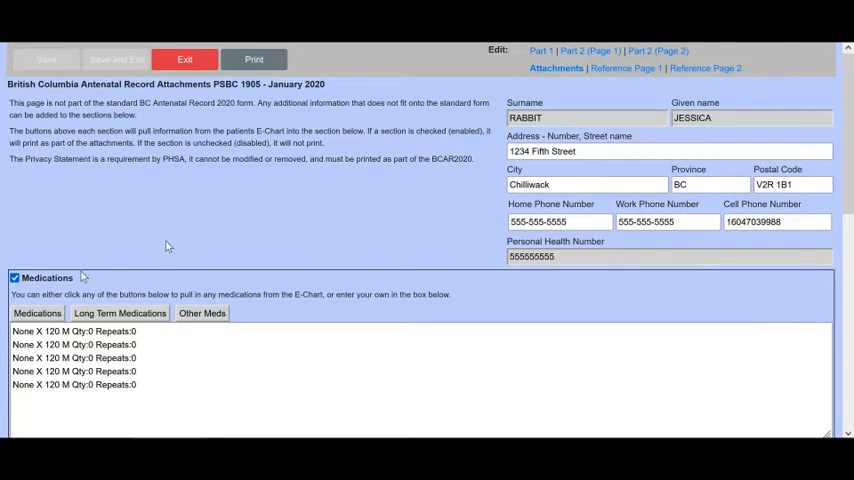
pyautogui.moveTo(390, 241)
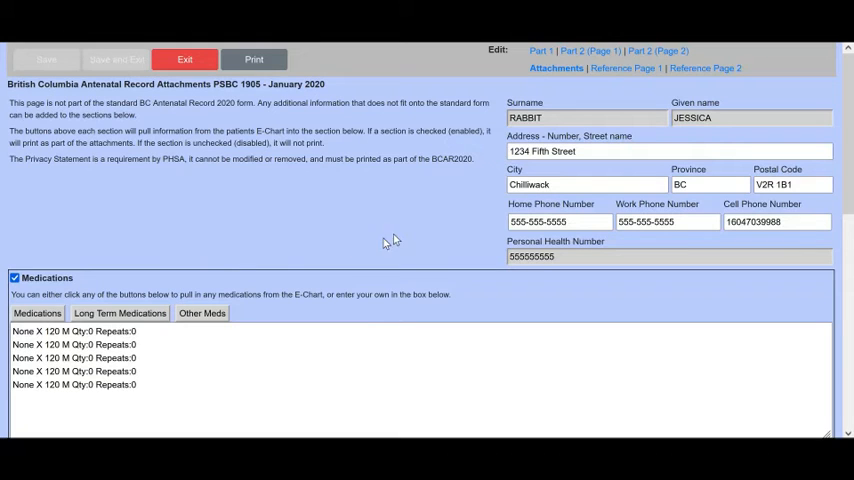
pyautogui.moveTo(385, 259)
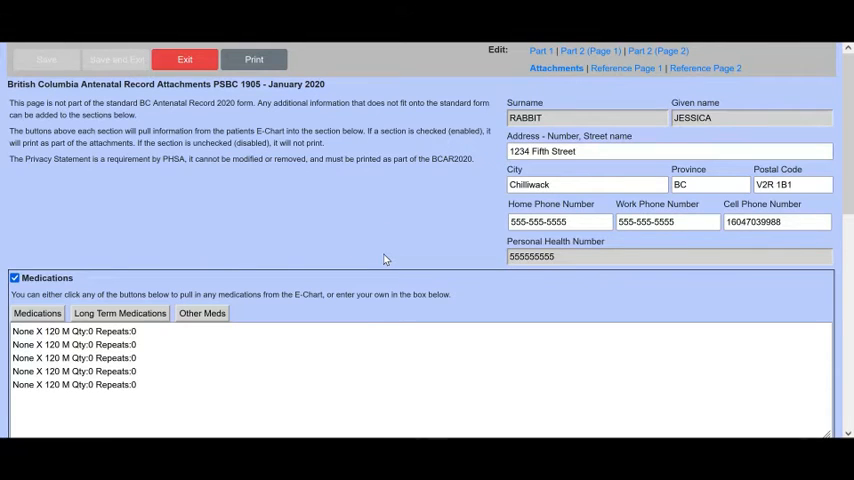
pyautogui.moveTo(617, 104)
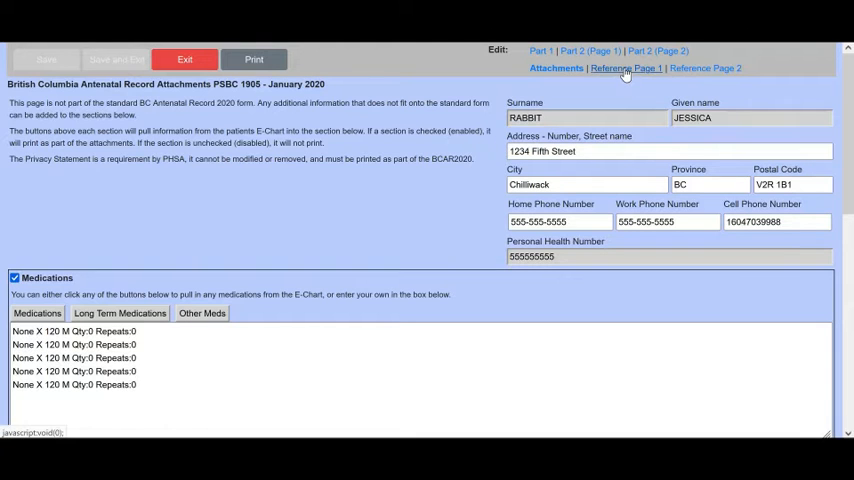
# Open Reference Page 1 and scroll down to the Discussion Topics.
pyautogui.click(624, 68)
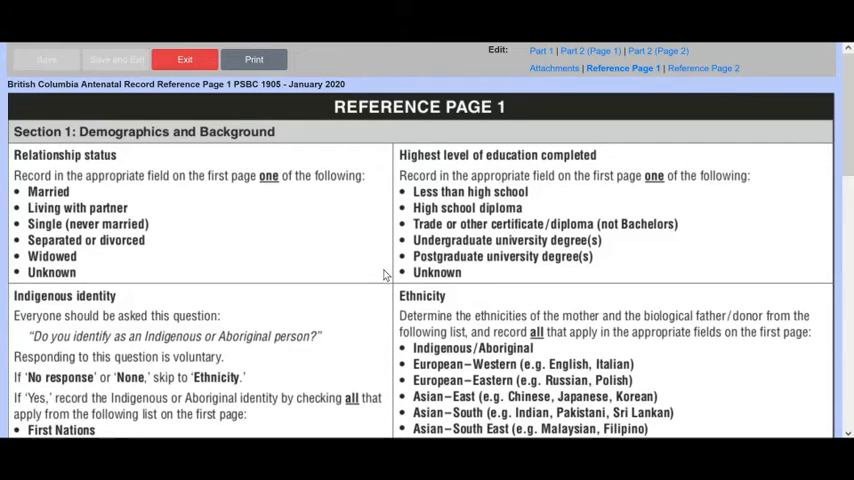
pyautogui.moveTo(305, 274)
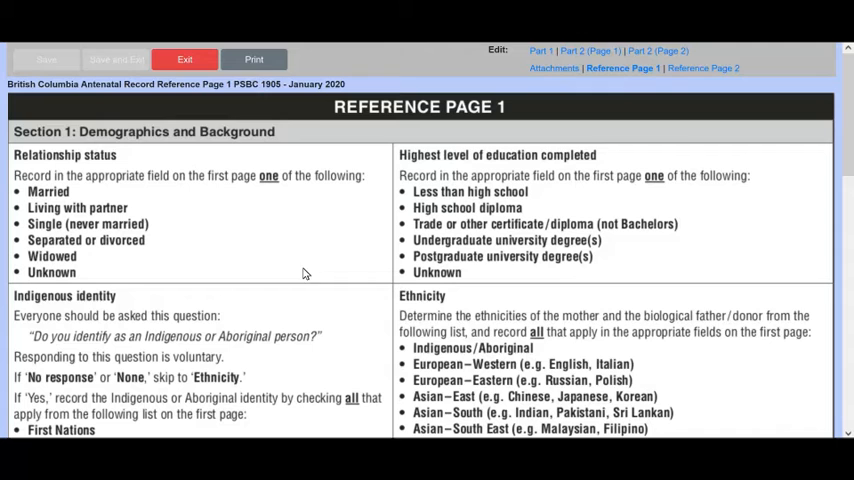
pyautogui.moveTo(318, 280)
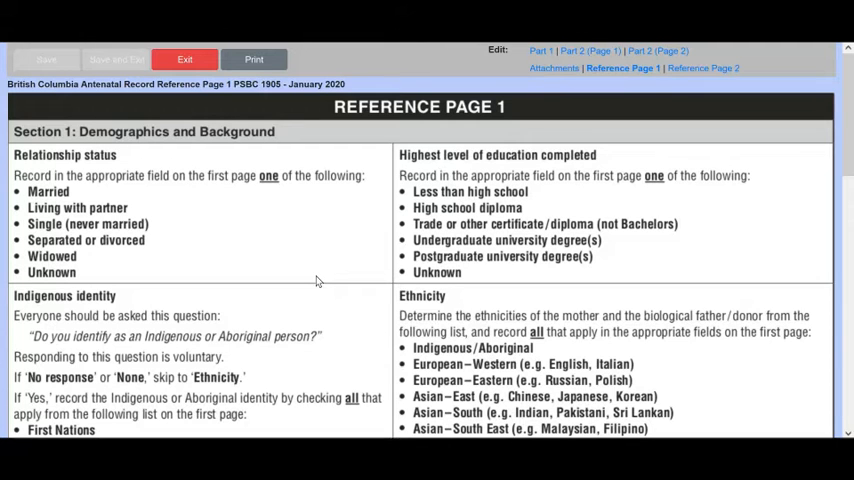
pyautogui.scroll(-3)
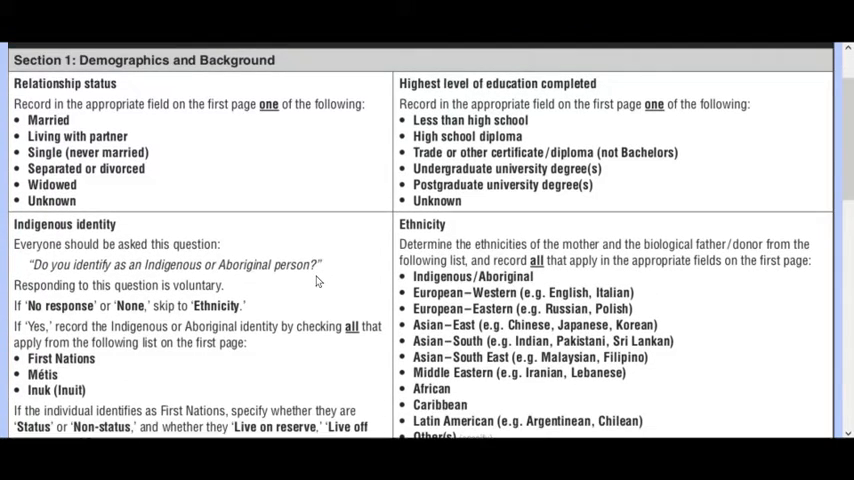
pyautogui.scroll(-3)
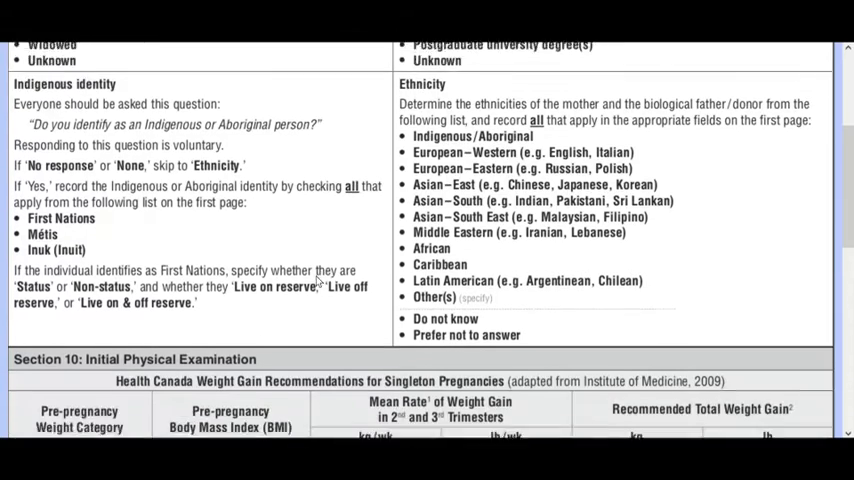
pyautogui.scroll(-3)
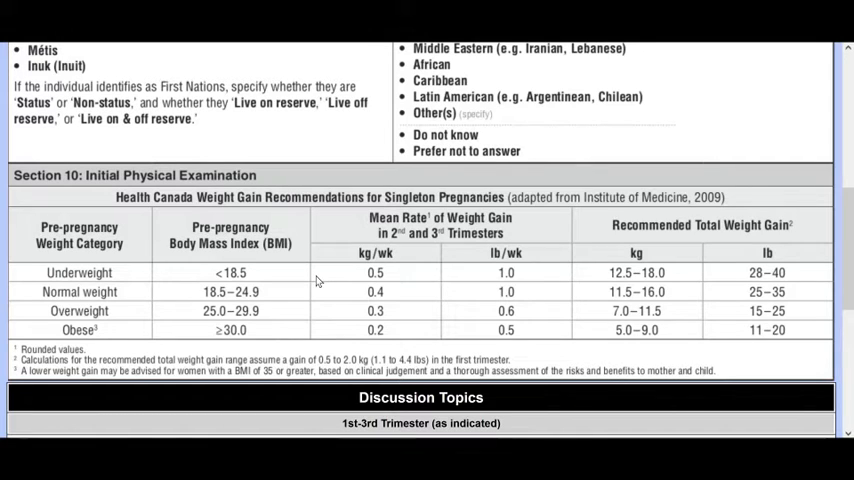
pyautogui.scroll(-3)
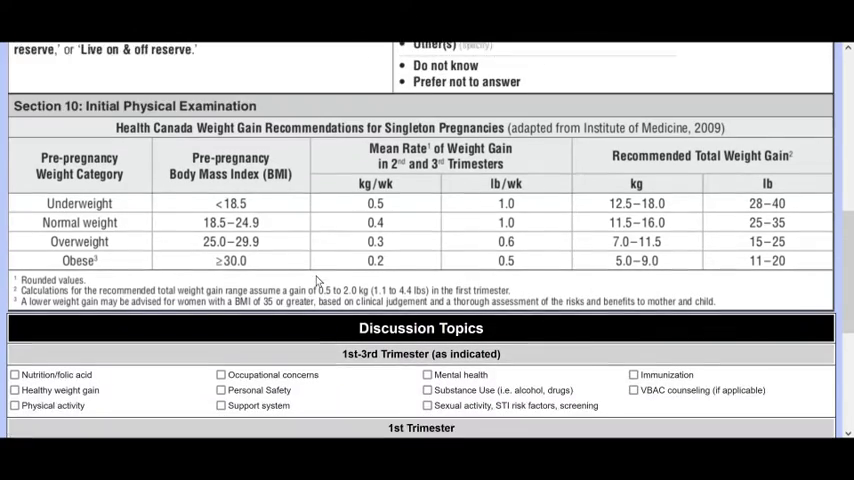
pyautogui.scroll(-3)
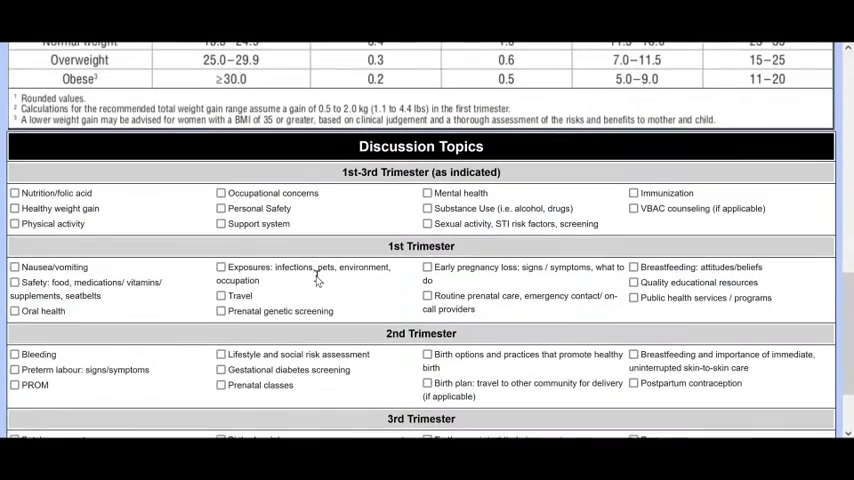
pyautogui.scroll(-3)
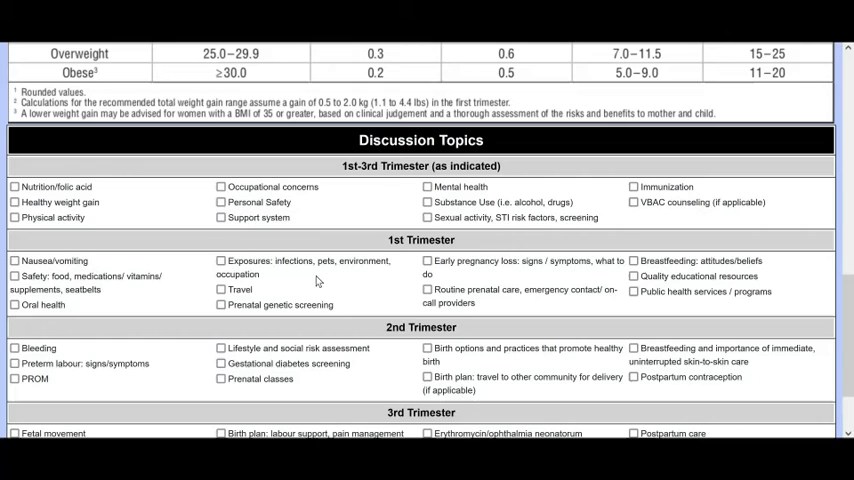
# Tick Nutrition/folic acid, Healthy weight gain and Physical activity as discussion topics.
pyautogui.click(14, 187)
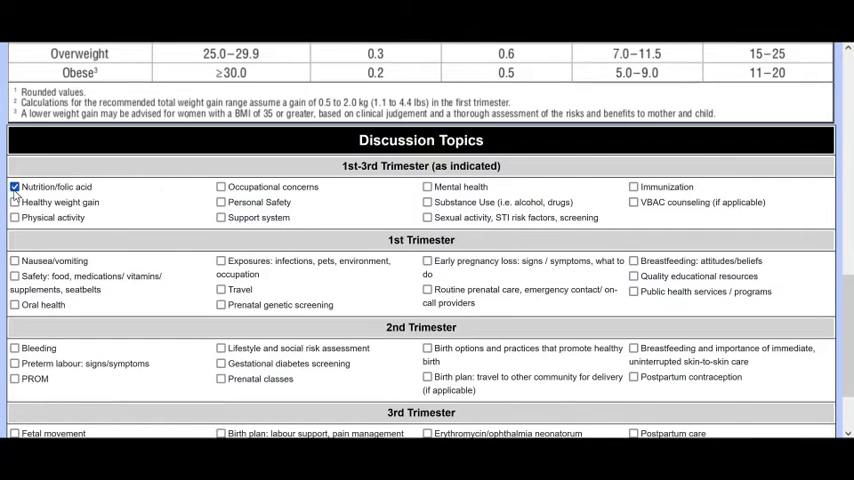
pyautogui.click(15, 202)
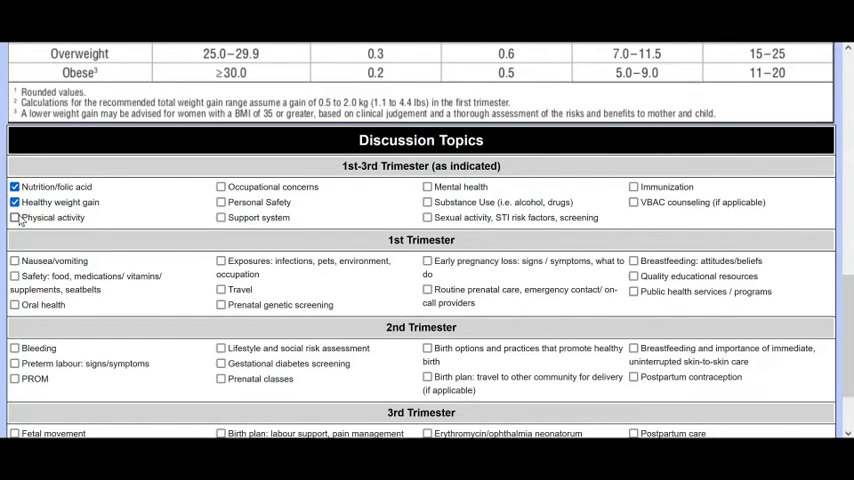
pyautogui.click(15, 218)
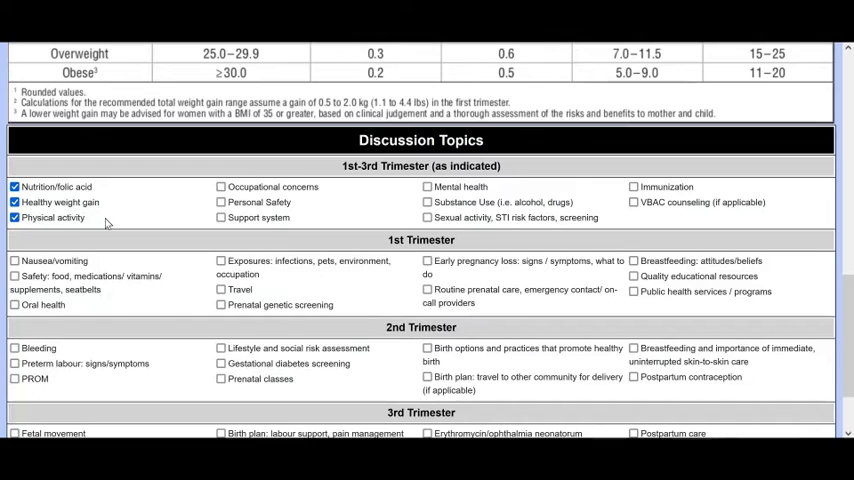
pyautogui.scroll(-3)
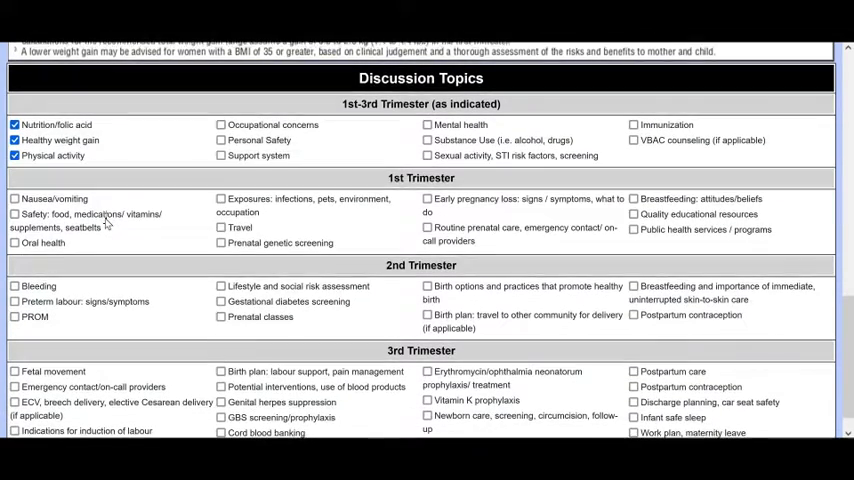
pyautogui.scroll(-3)
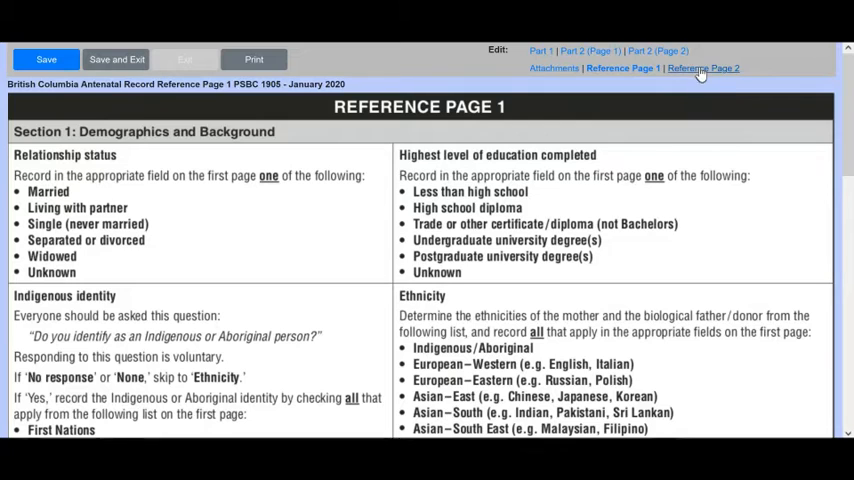
# Switch to Reference Page 2 without saving and browse the Edinburgh Depression Scale page.
pyautogui.click(703, 68)
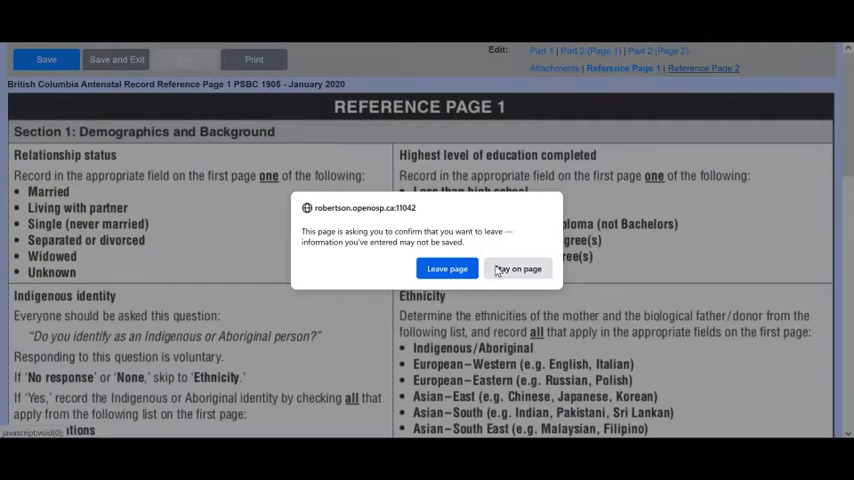
pyautogui.click(447, 268)
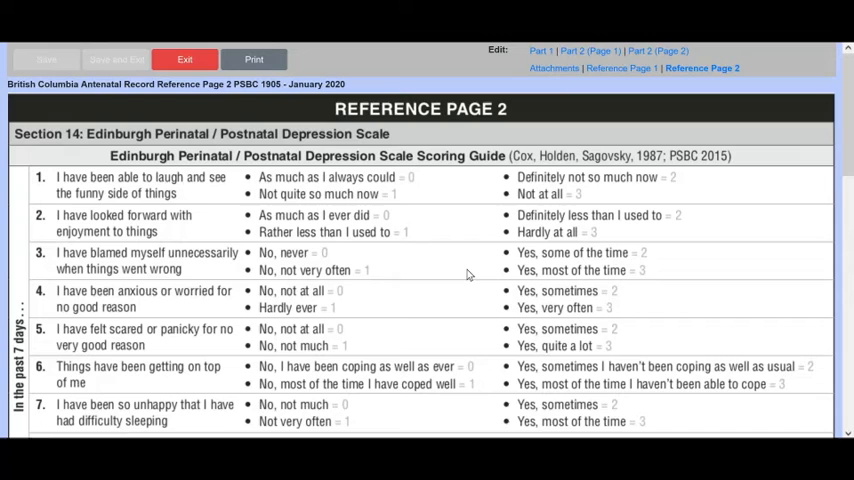
pyautogui.scroll(-3)
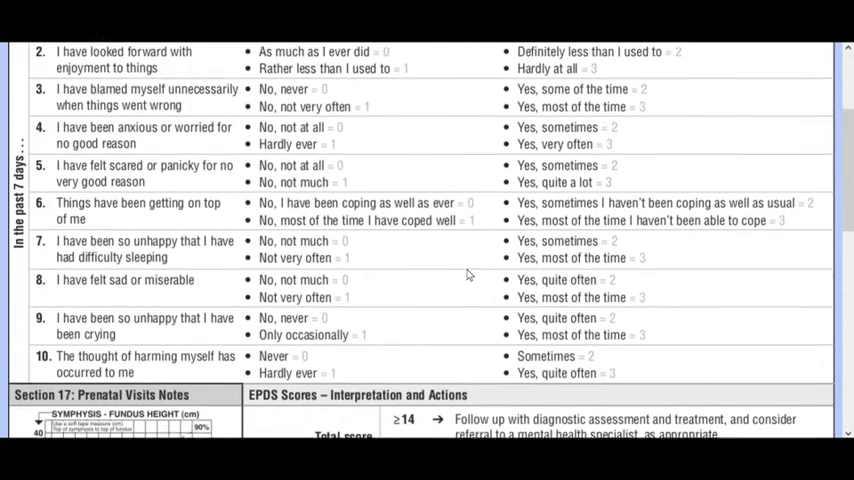
pyautogui.scroll(-3)
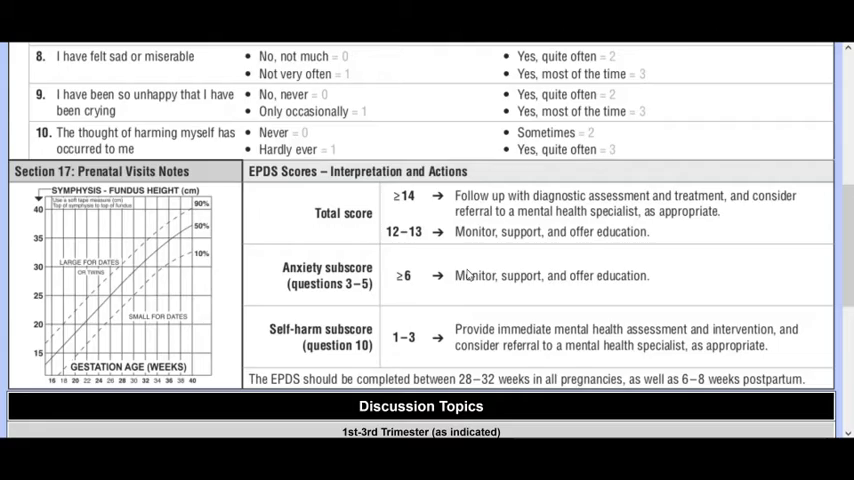
pyautogui.scroll(-3)
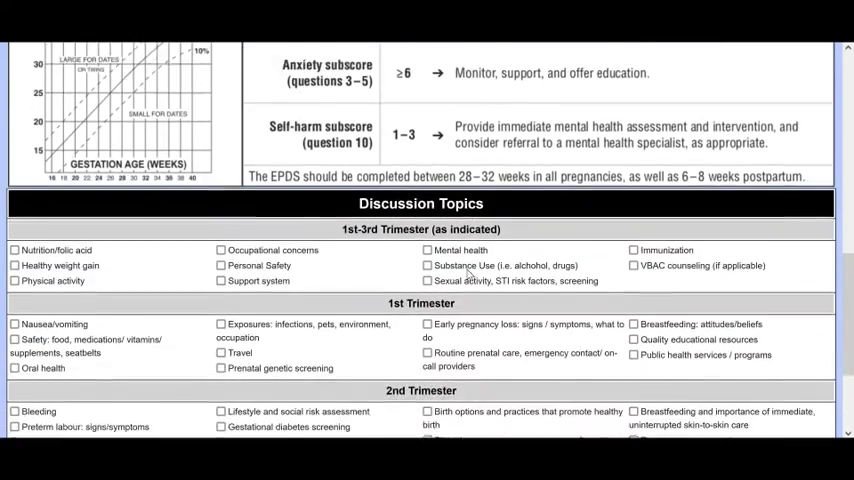
pyautogui.scroll(-3)
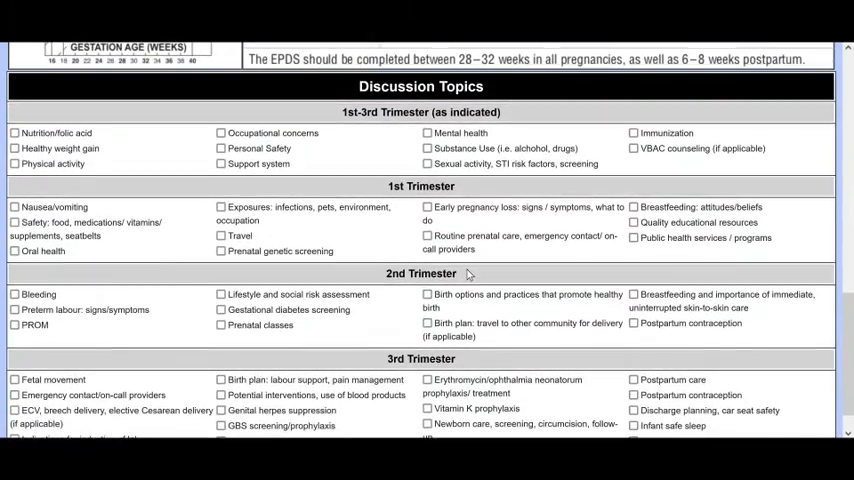
pyautogui.scroll(-3)
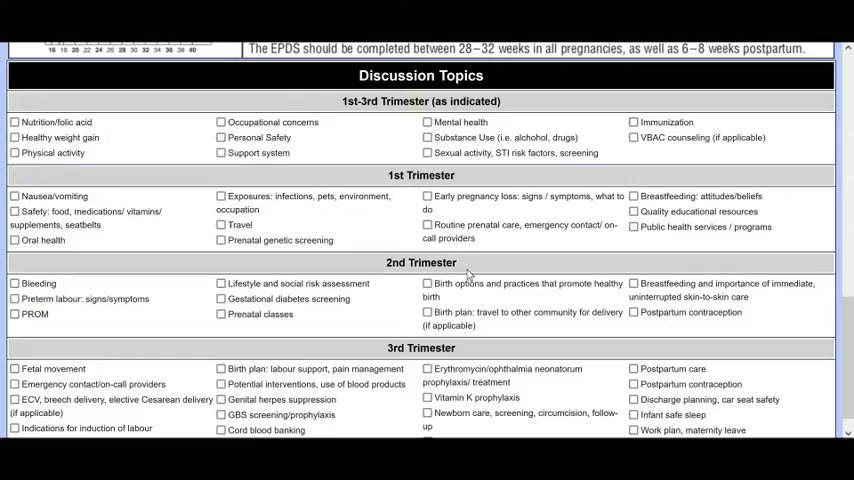
pyautogui.scroll(3)
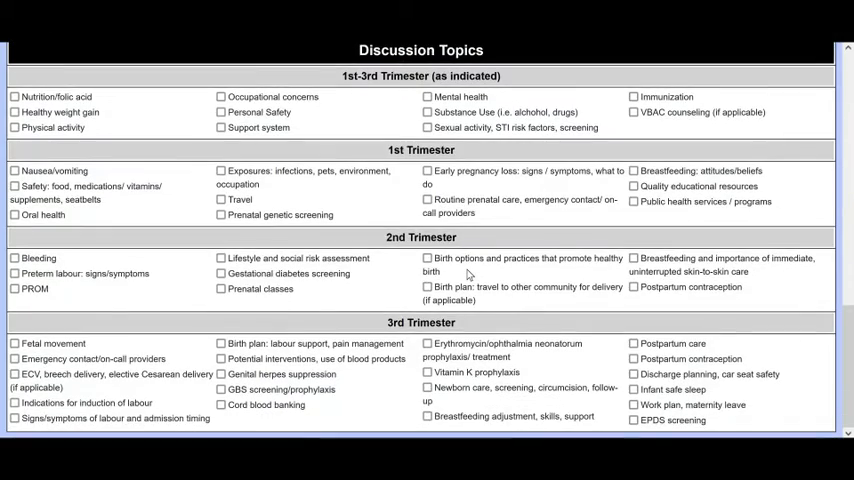
pyautogui.scroll(-3)
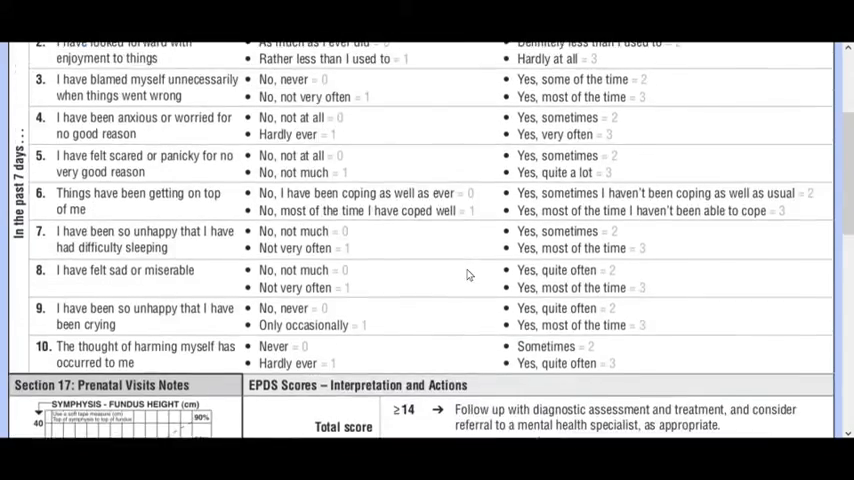
pyautogui.scroll(3)
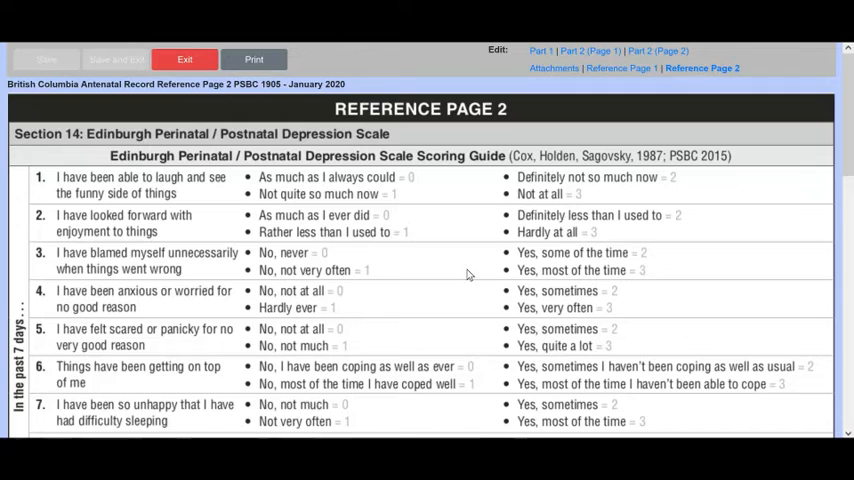
pyautogui.moveTo(610, 134)
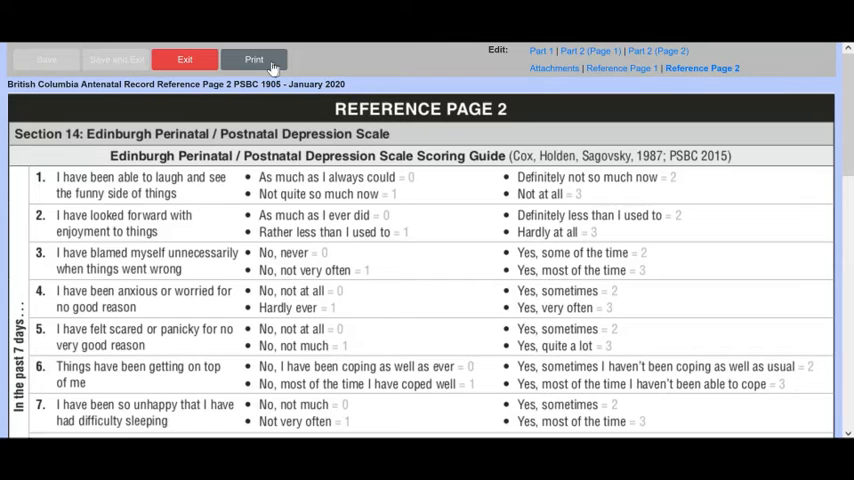
# Print the BCAR2020 record with all sections selected except Reference Page 1.
pyautogui.click(253, 59)
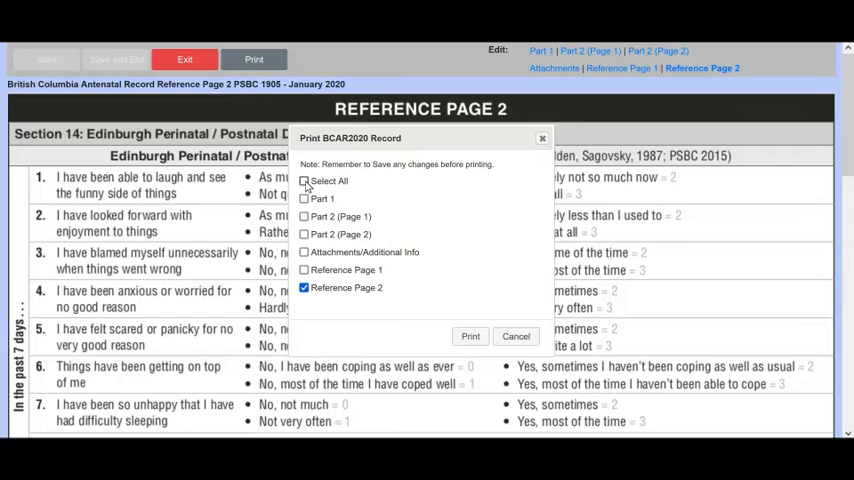
pyautogui.click(304, 181)
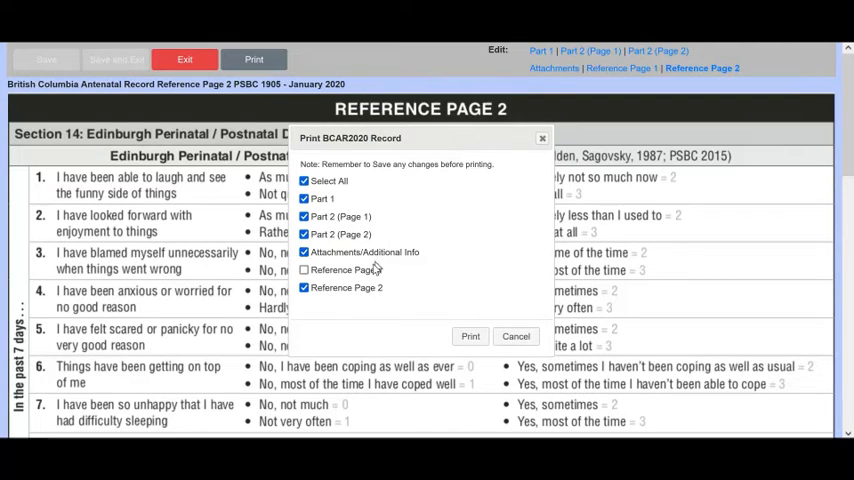
pyautogui.click(304, 269)
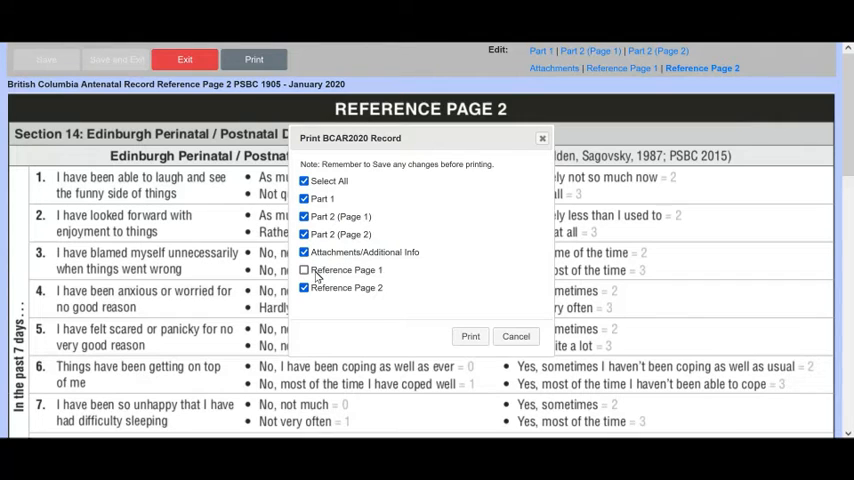
pyautogui.click(304, 252)
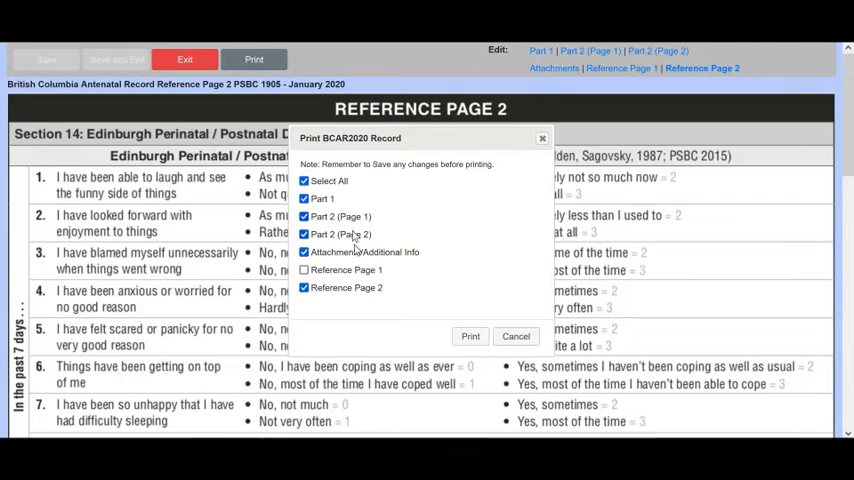
pyautogui.moveTo(520, 318)
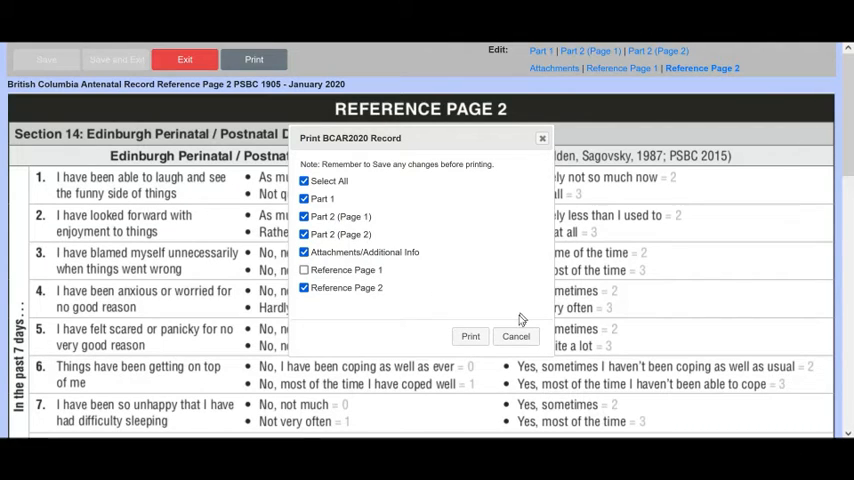
pyautogui.moveTo(470, 336)
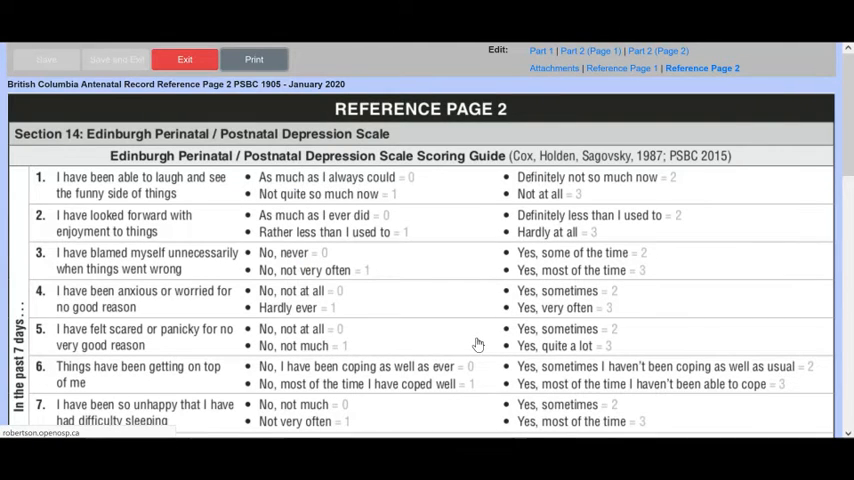
# Open the generated BCAR2020_74.pdf with Firefox.
pyautogui.click(253, 59)
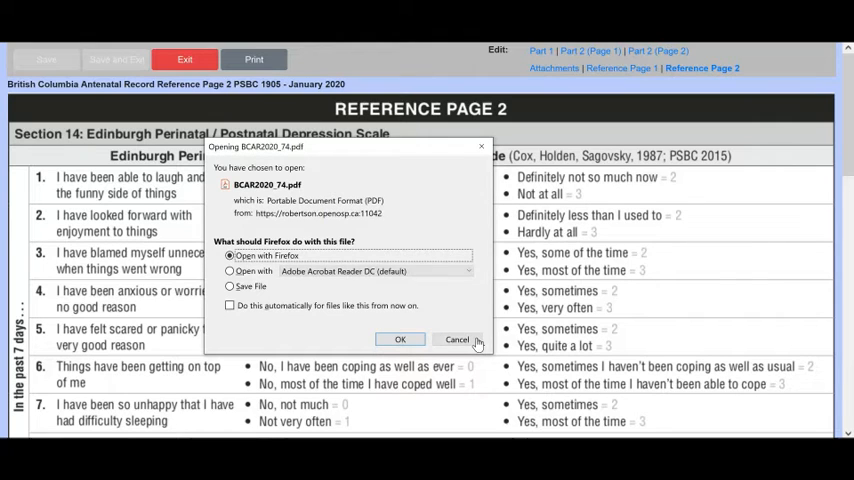
pyautogui.moveTo(278, 249)
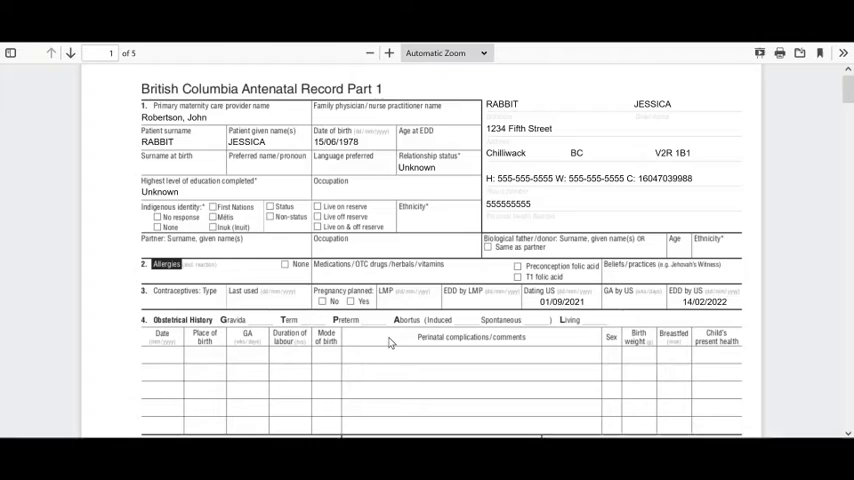
pyautogui.scroll(-3)
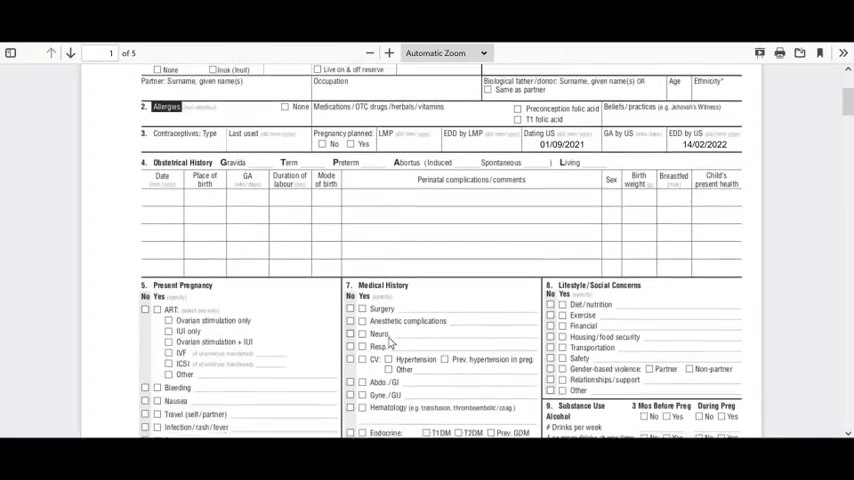
pyautogui.scroll(-3)
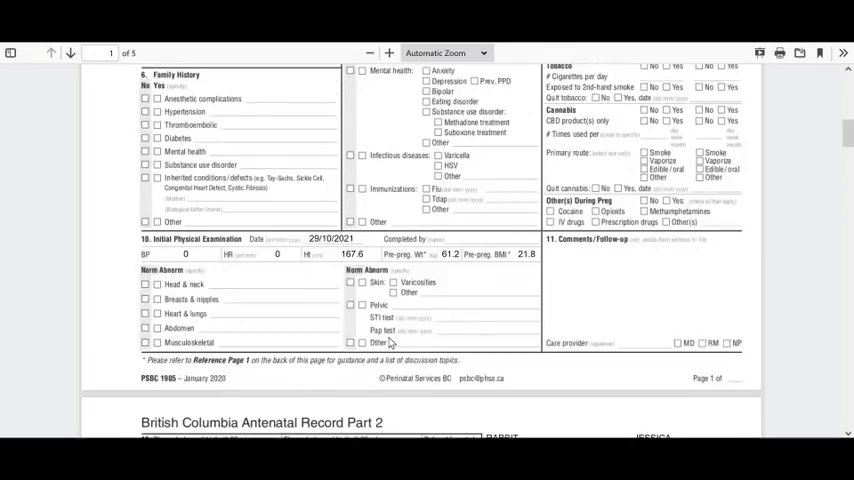
pyautogui.scroll(-3)
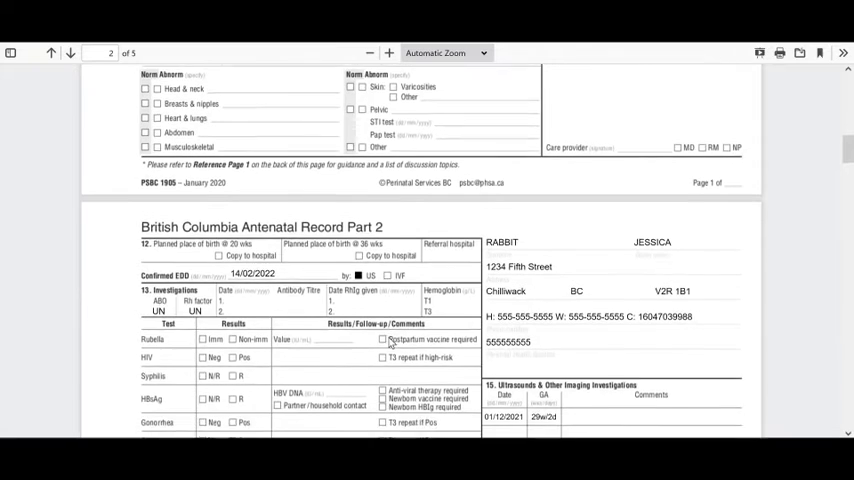
pyautogui.scroll(-3)
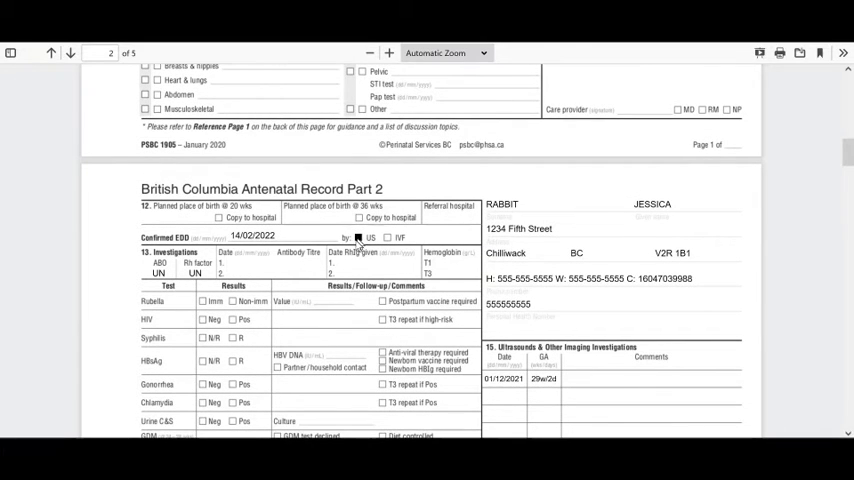
pyautogui.scroll(-3)
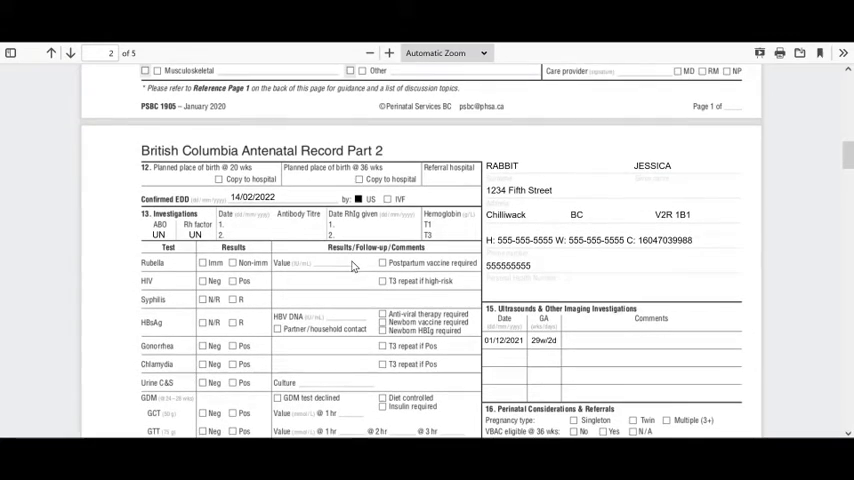
pyautogui.scroll(-3)
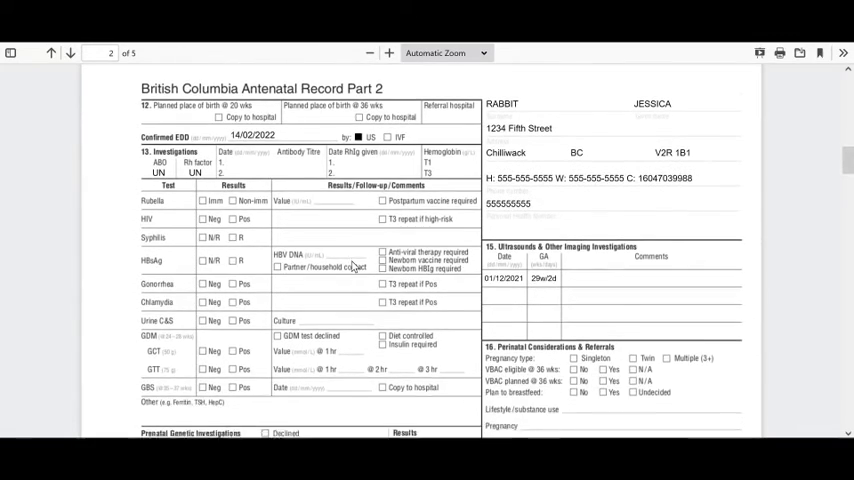
pyautogui.scroll(-3)
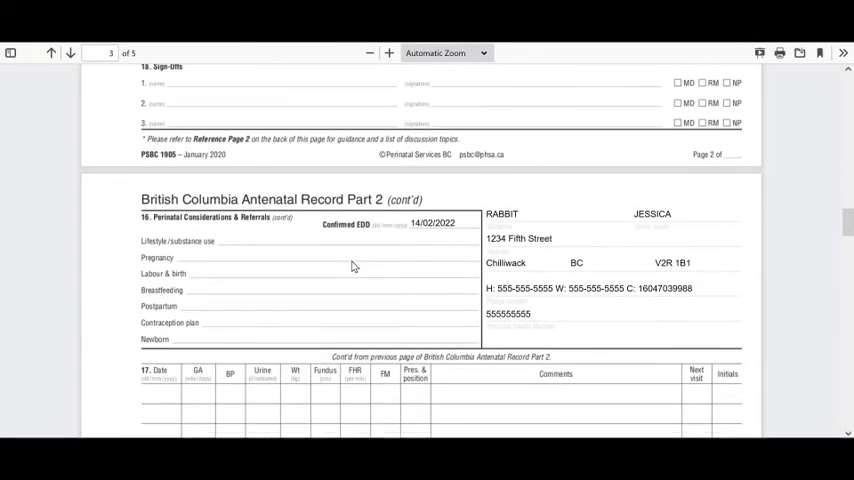
pyautogui.scroll(-3)
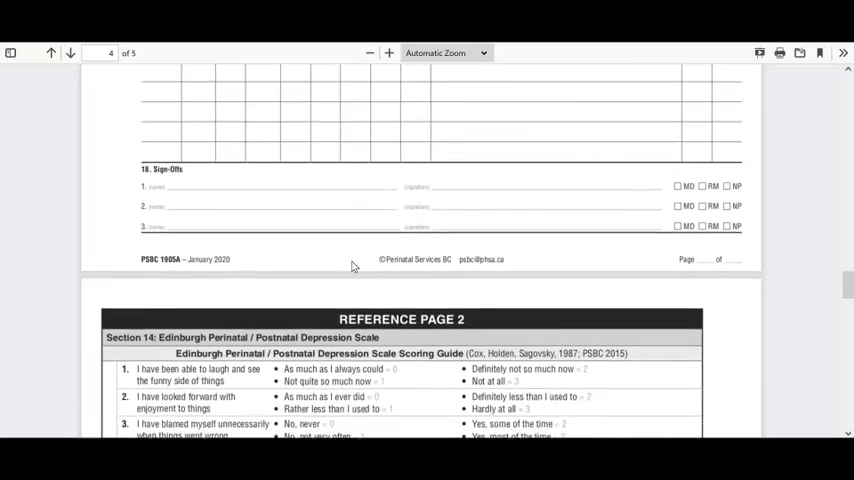
pyautogui.scroll(-3)
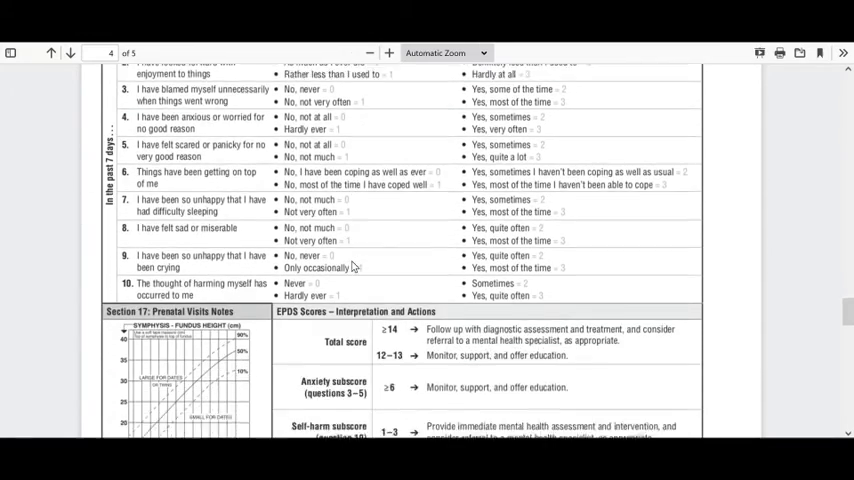
pyautogui.scroll(-3)
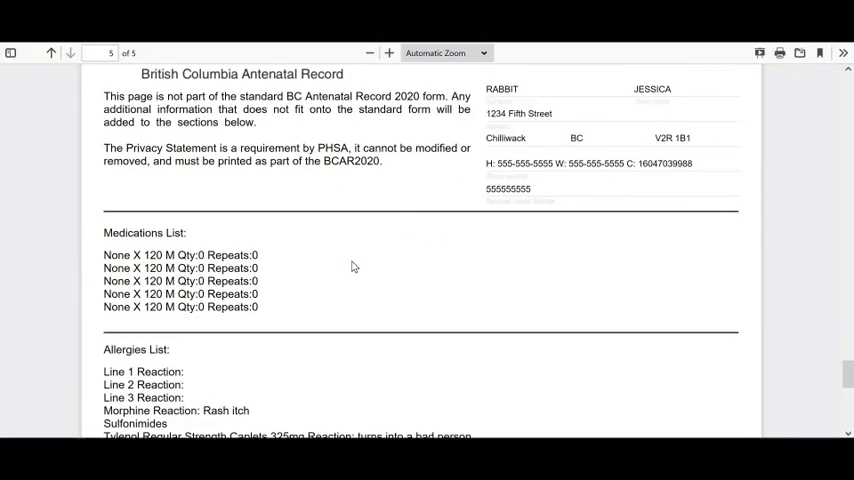
pyautogui.scroll(-3)
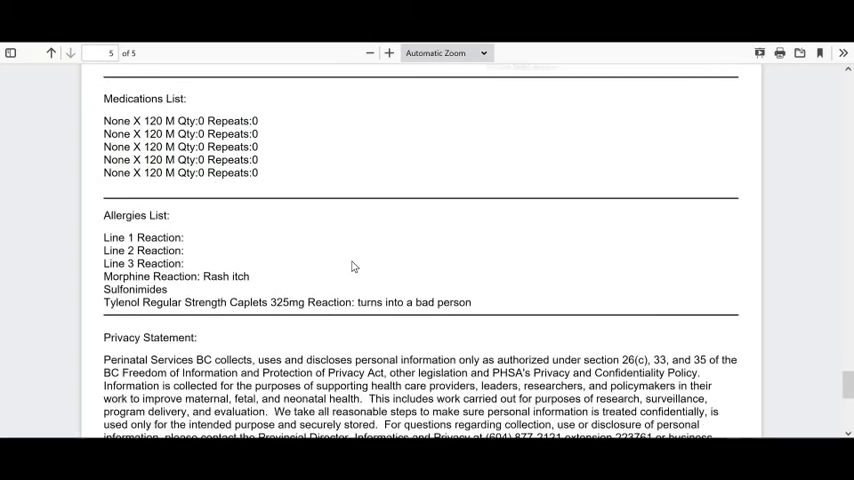
pyautogui.scroll(-3)
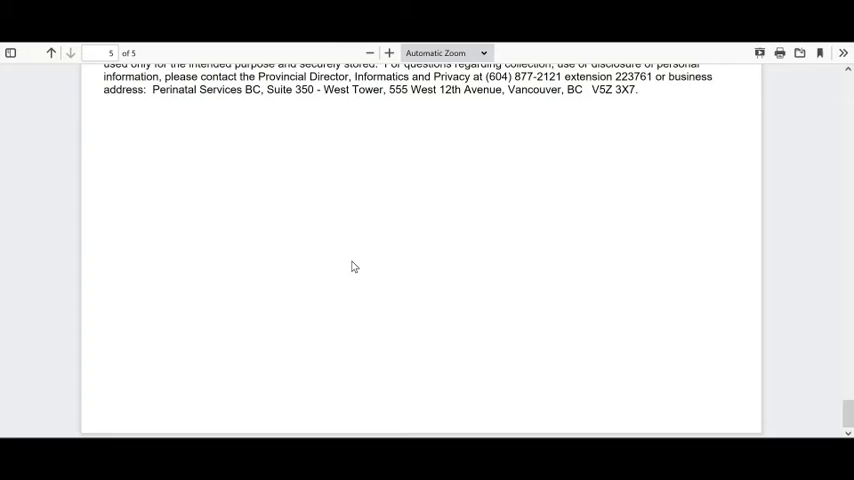
pyautogui.scroll(3)
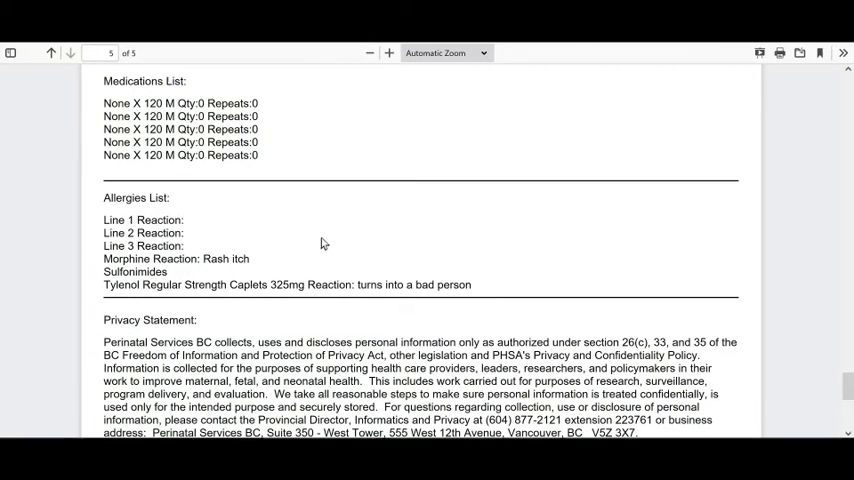
pyautogui.moveTo(281, 260)
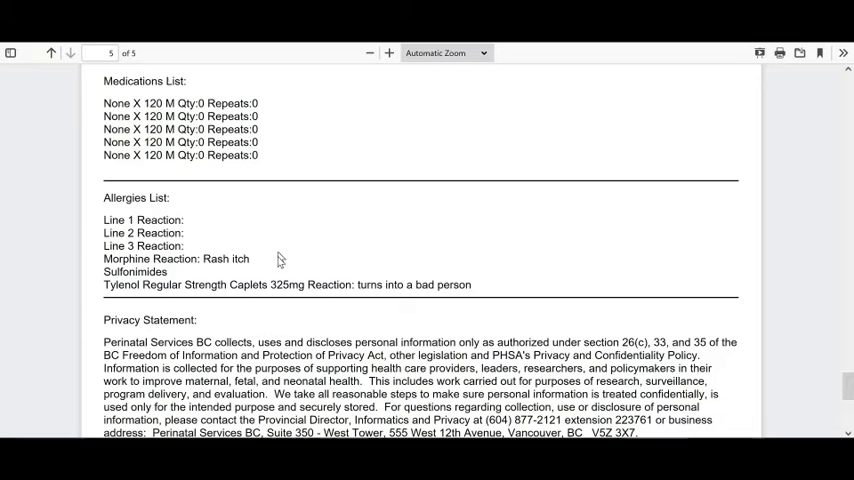
pyautogui.moveTo(230, 283)
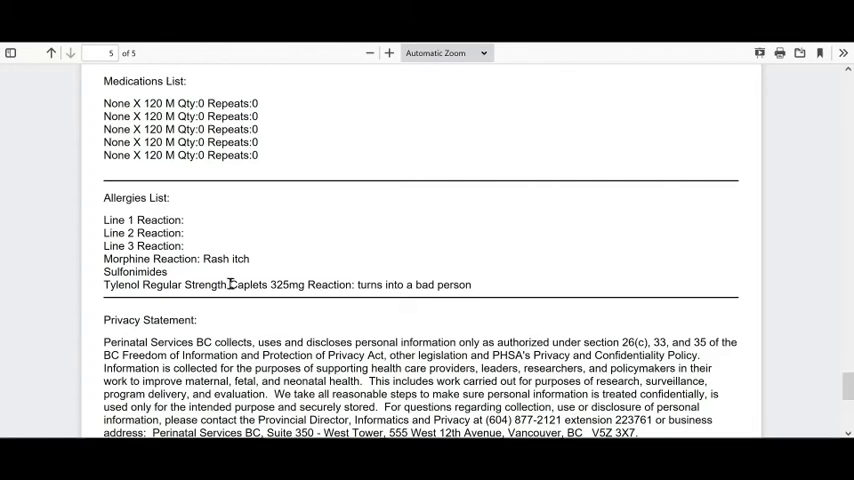
pyautogui.moveTo(258, 305)
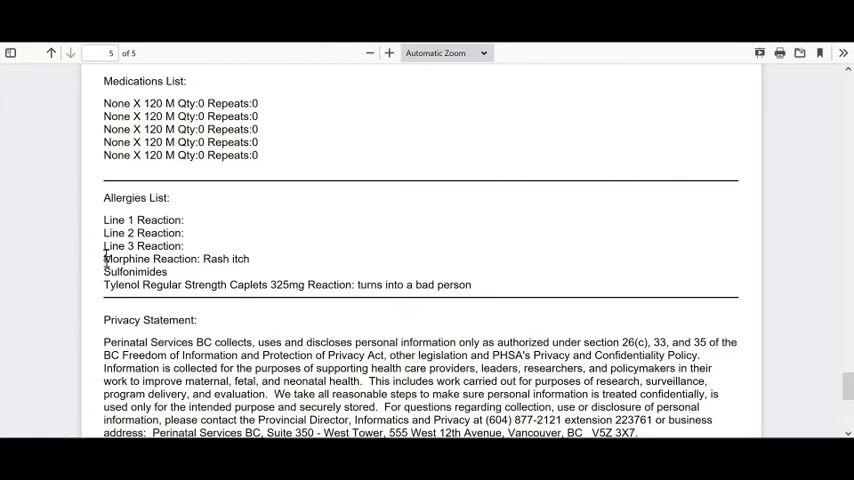
pyautogui.moveTo(205, 309)
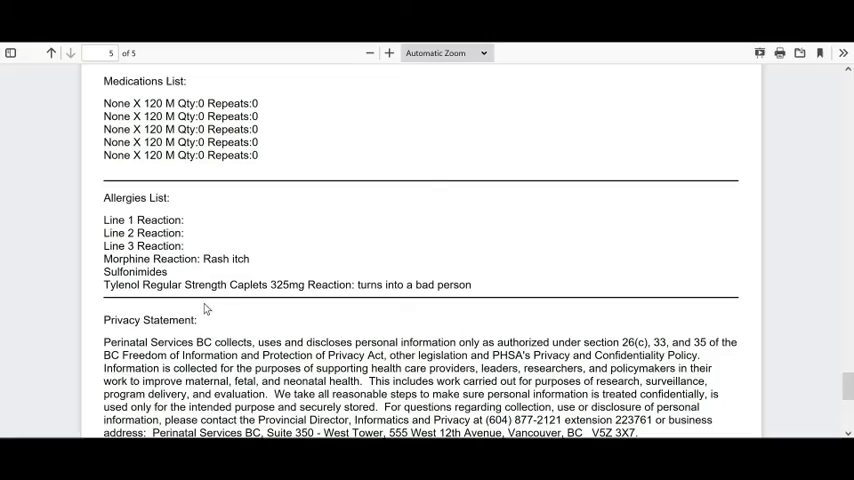
pyautogui.scroll(-3)
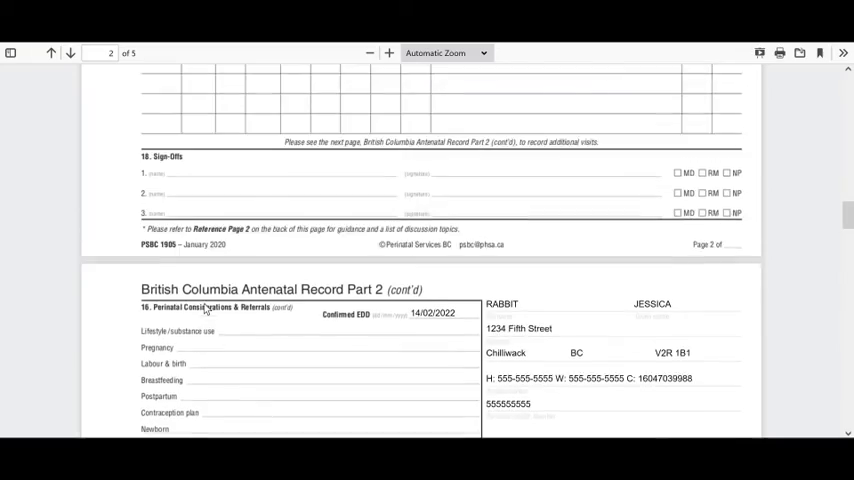
pyautogui.scroll(3)
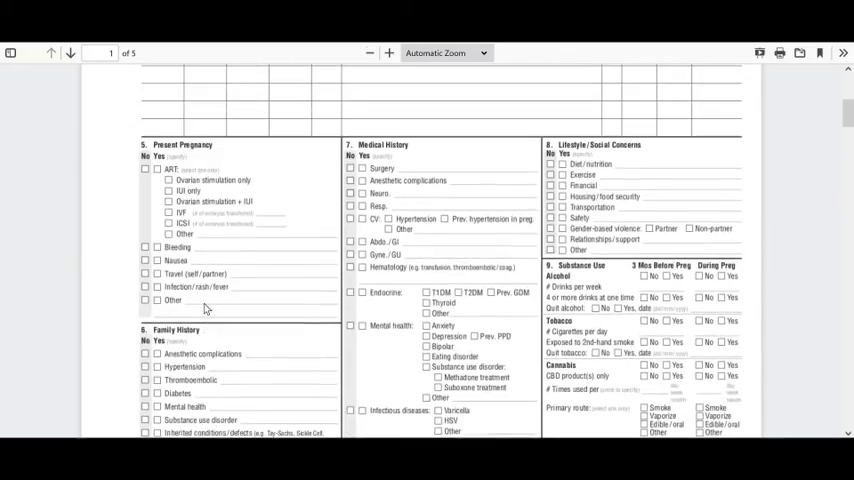
pyautogui.scroll(3)
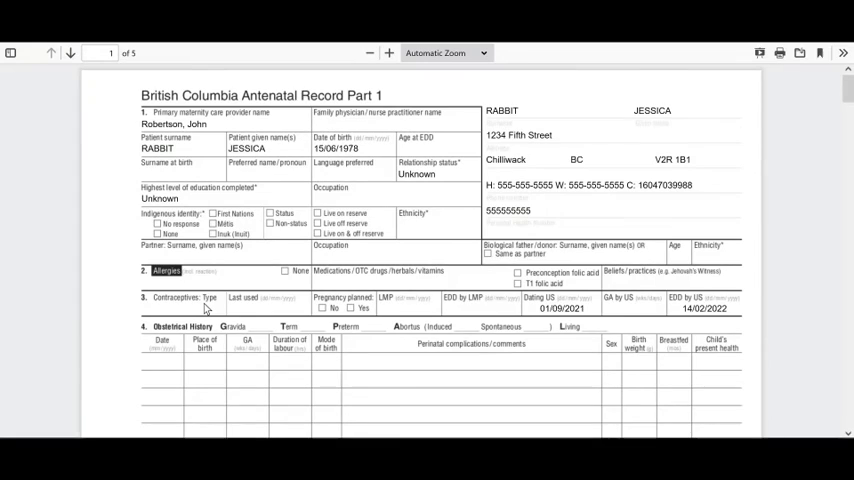